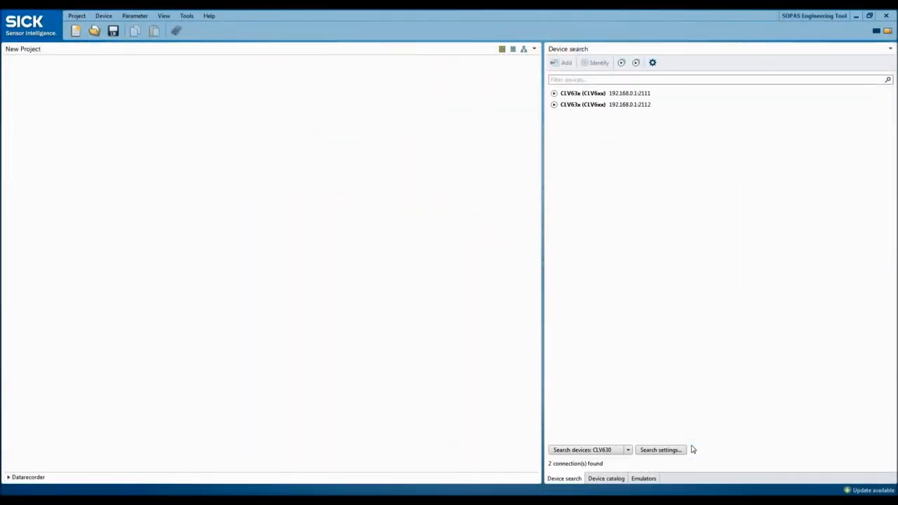
pyautogui.moveTo(614, 424)
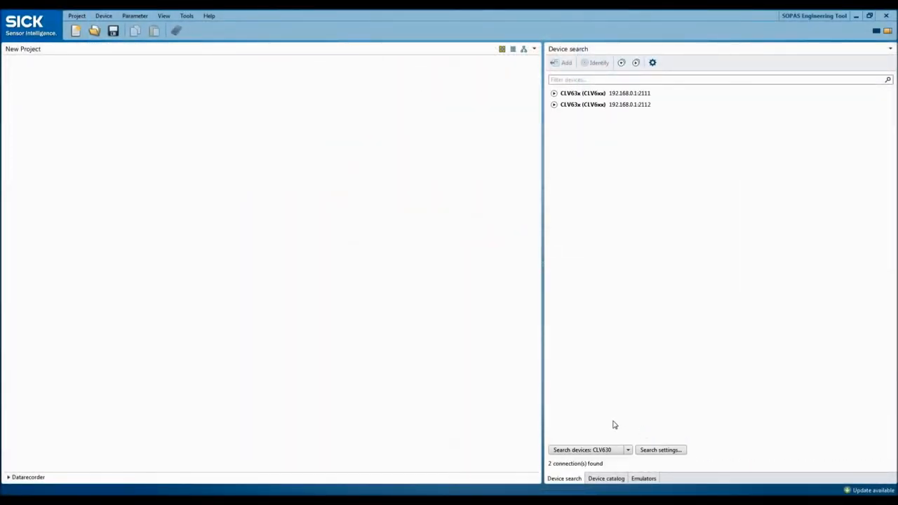
pyautogui.moveTo(622, 339)
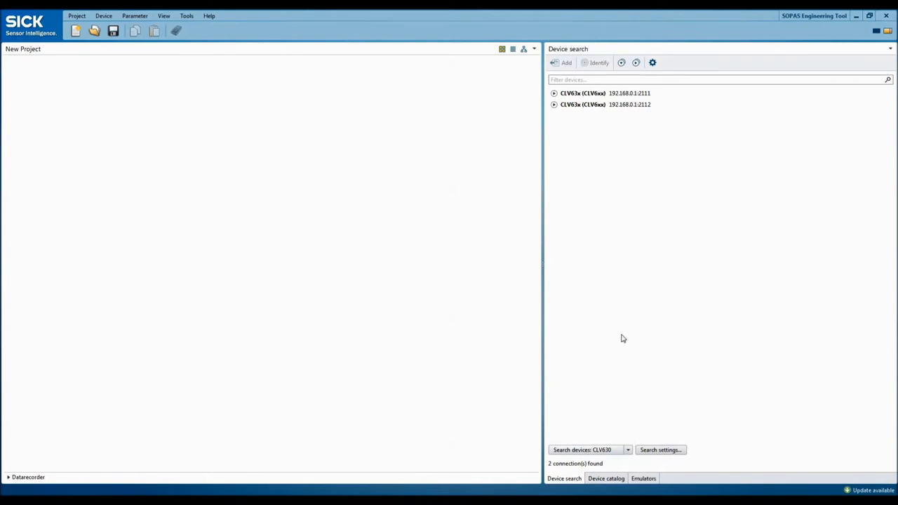
# Add the first CLV63x scanner found at 192.168.0.1:2111 to the project
pyautogui.click(603, 93)
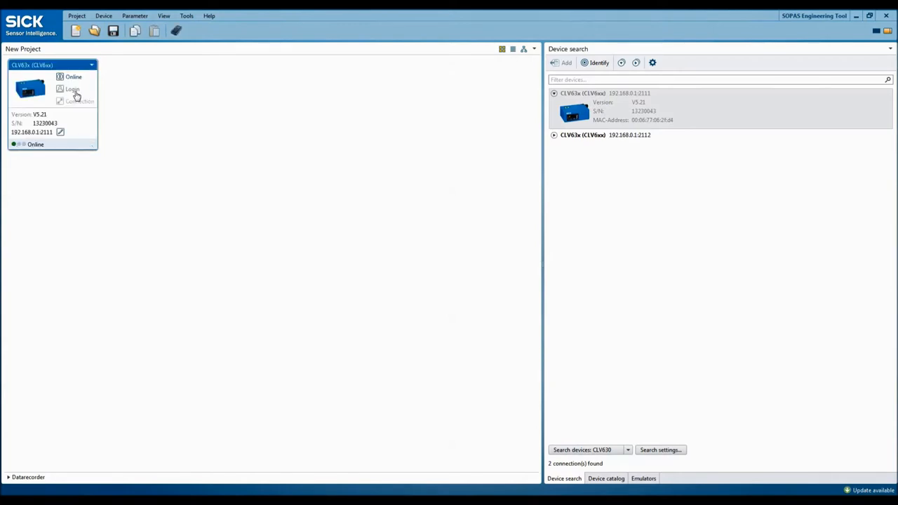
# Log in to the CLV63x scanner with the Authorized Client user level
pyautogui.click(72, 88)
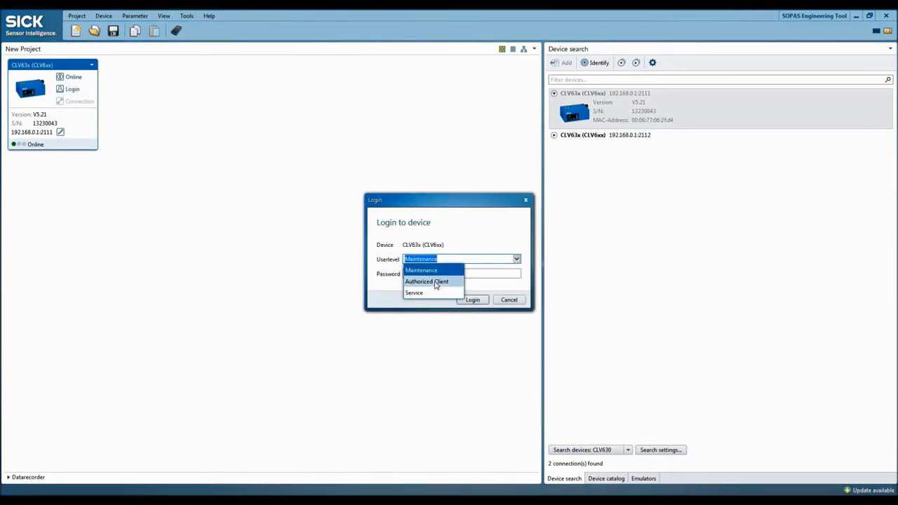
pyautogui.click(427, 282)
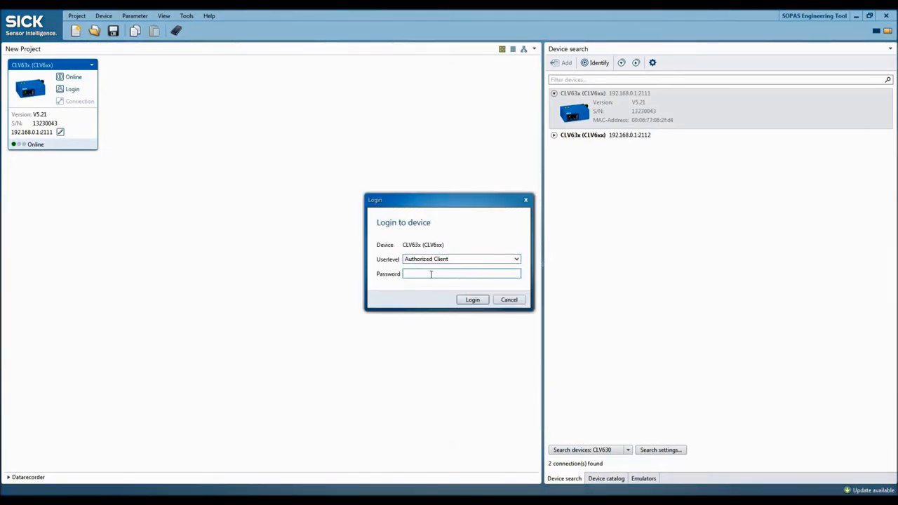
pyautogui.click(472, 300)
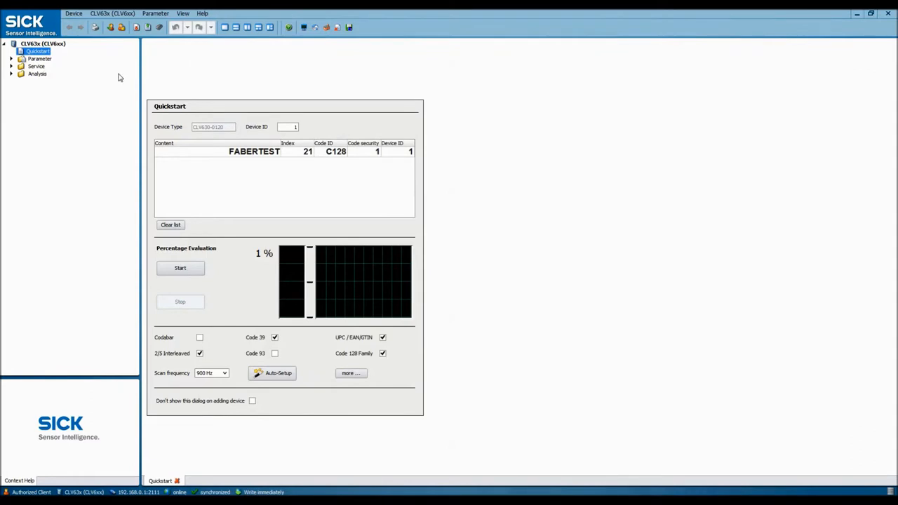
pyautogui.moveTo(88, 75)
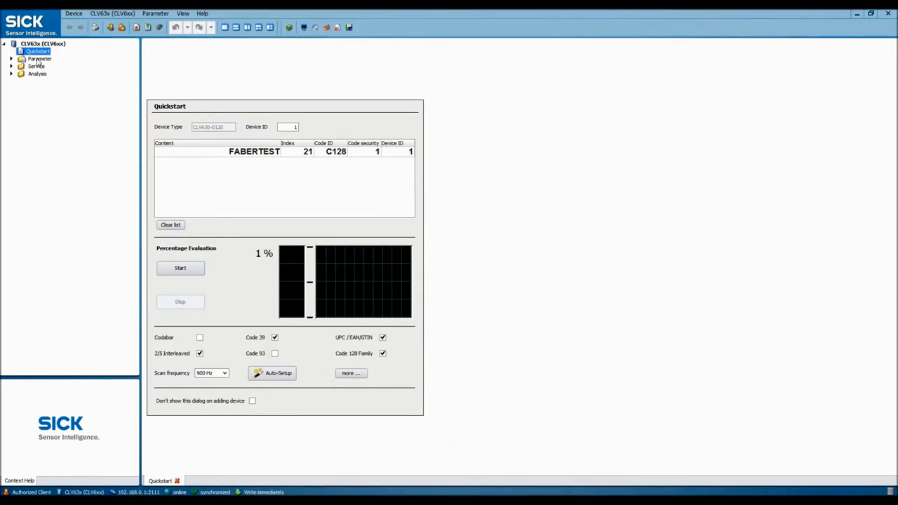
pyautogui.moveTo(236, 328)
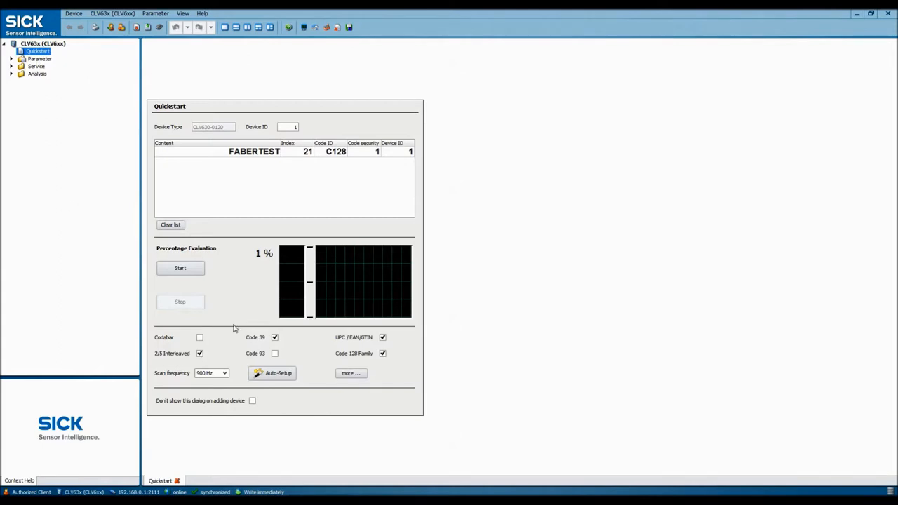
pyautogui.moveTo(256, 343)
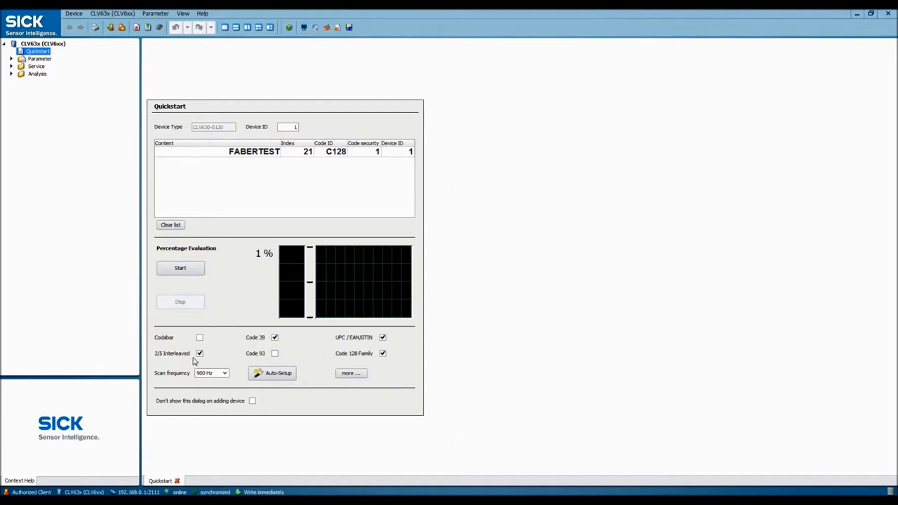
pyautogui.moveTo(363, 361)
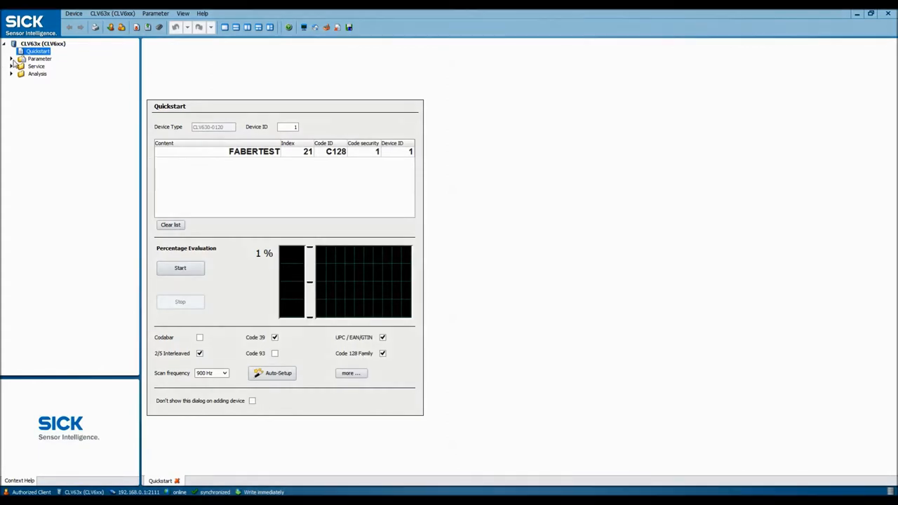
# Expand Parameter to show Reading Configuration, Code conf., Data Processing and Network
pyautogui.click(40, 58)
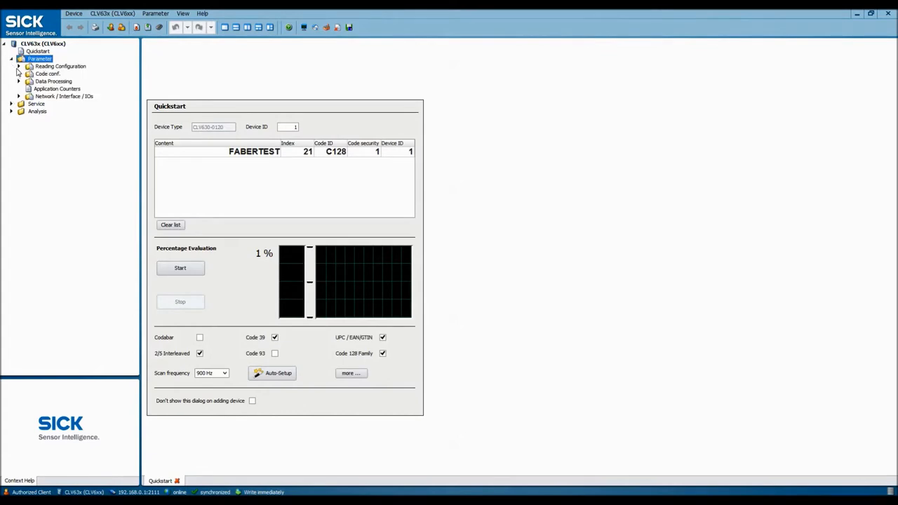
# Check Object Trigger Control, keeping External Input 1 as the trigger start source
pyautogui.click(59, 66)
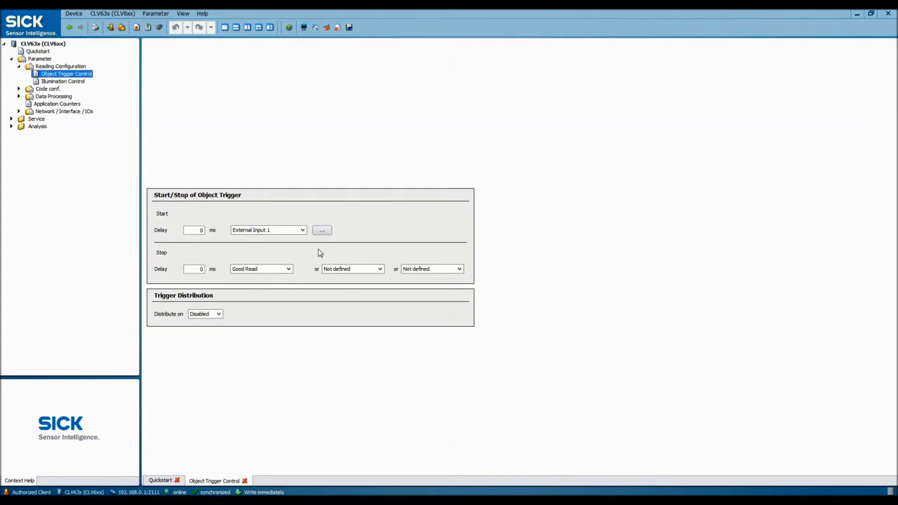
pyautogui.moveTo(302, 240)
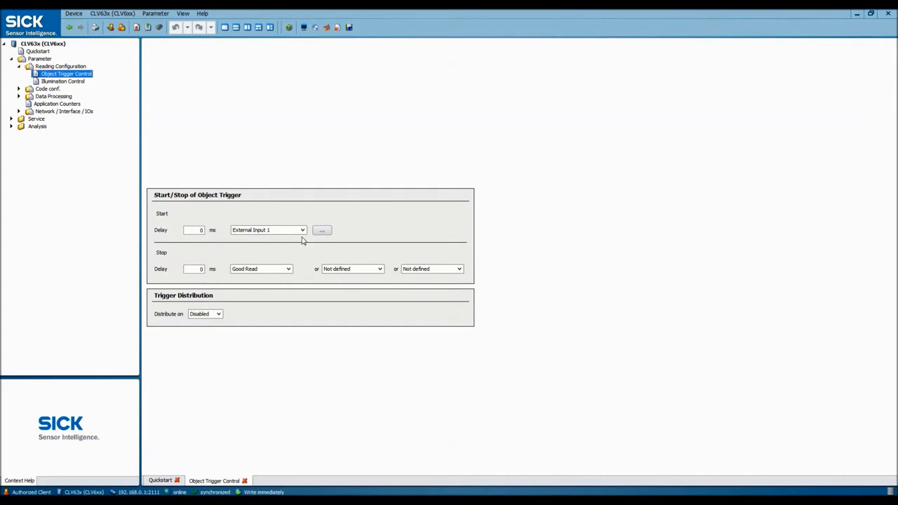
pyautogui.click(302, 230)
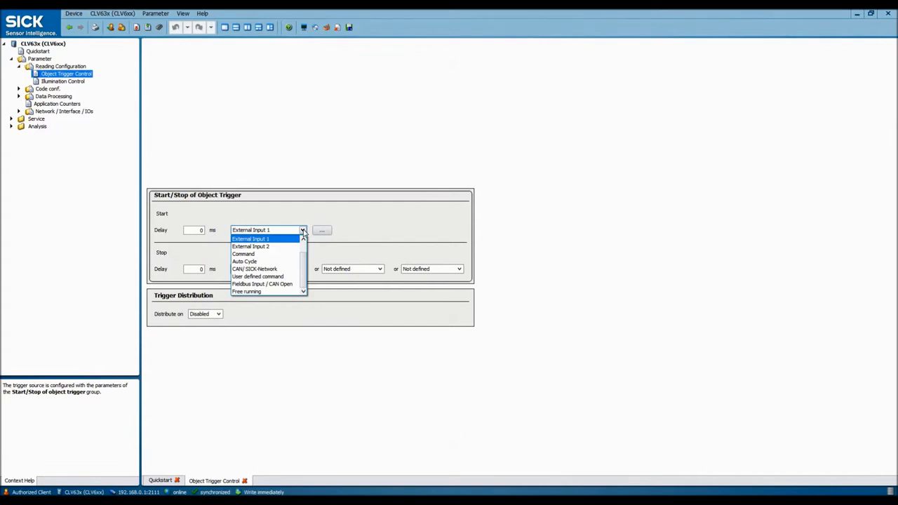
pyautogui.moveTo(297, 237)
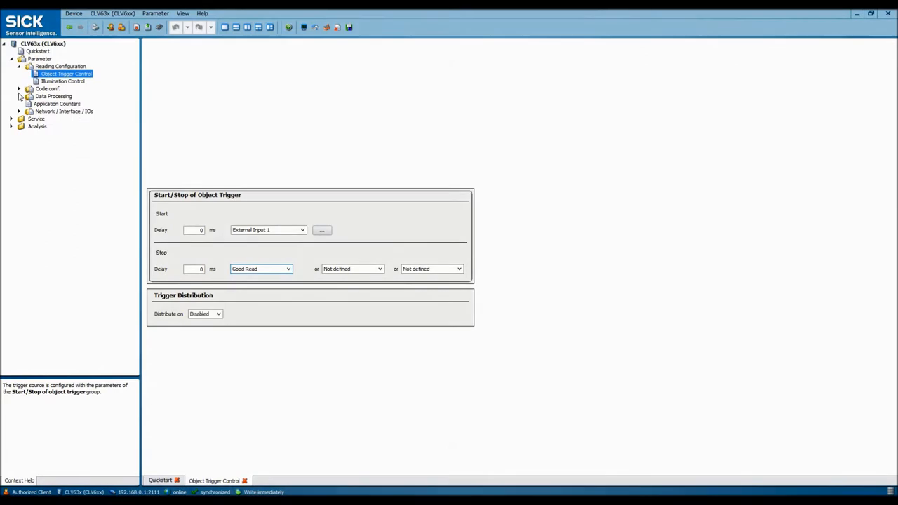
pyautogui.click(19, 96)
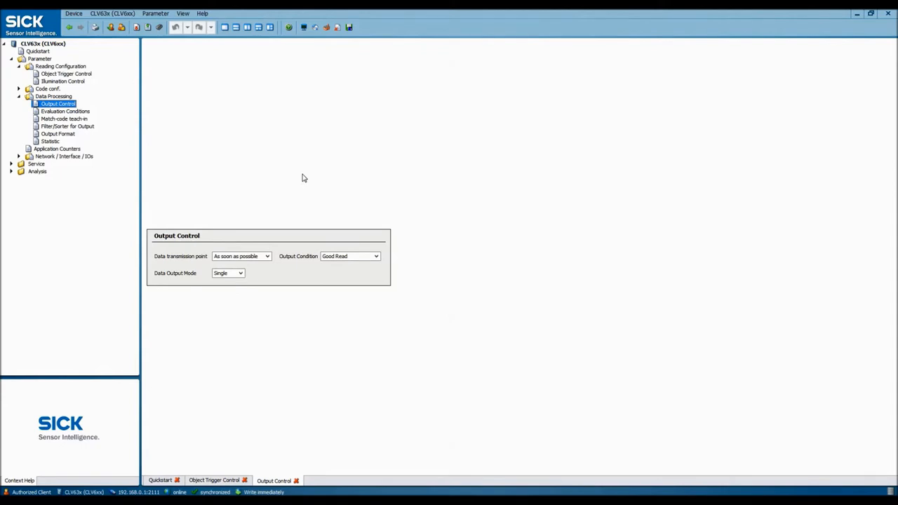
pyautogui.moveTo(293, 228)
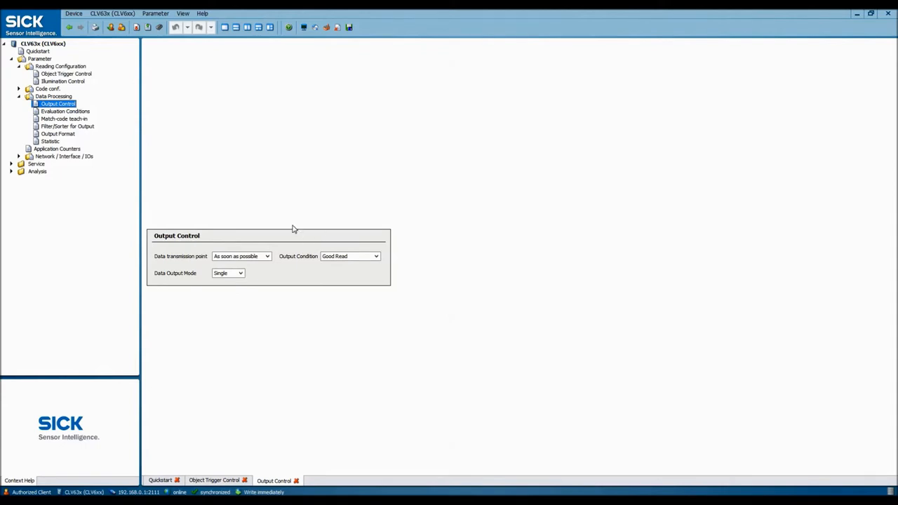
pyautogui.moveTo(270, 255)
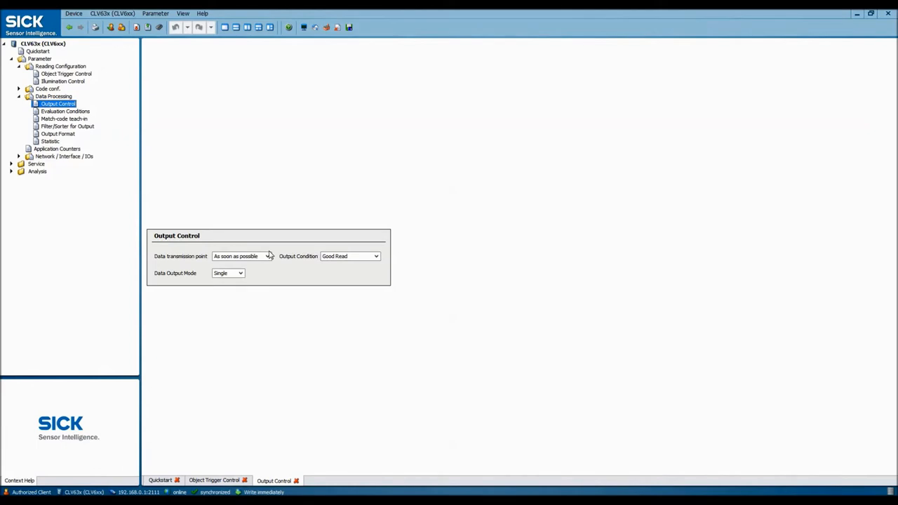
# Keep Output Control at 'As soon as possible' transmission with Good Read condition
pyautogui.click(267, 256)
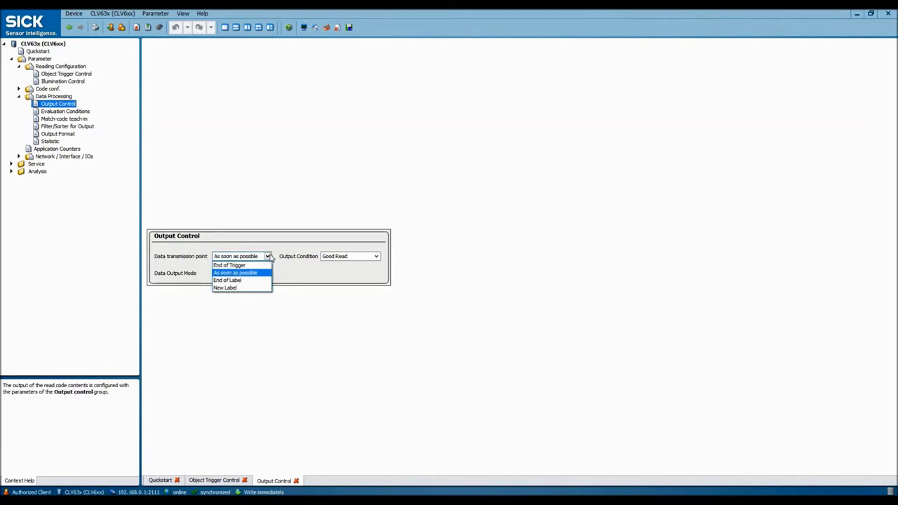
pyautogui.click(375, 256)
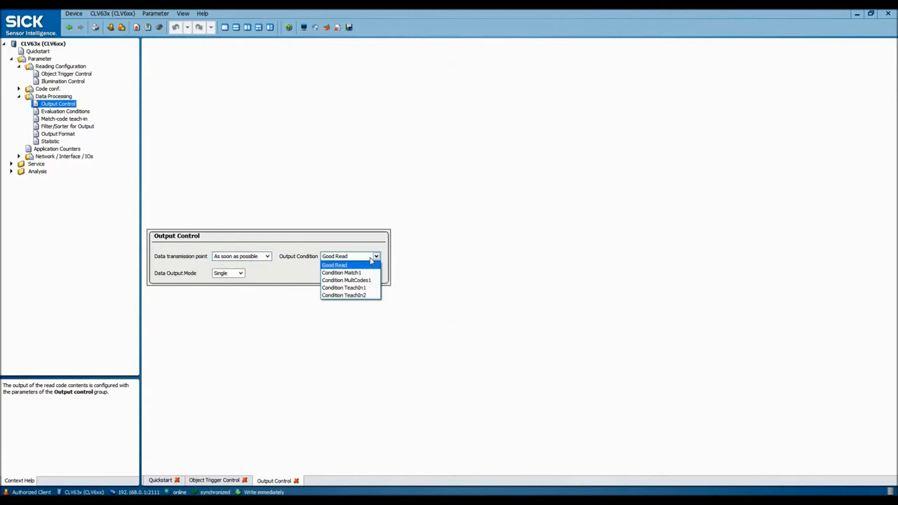
pyautogui.click(335, 265)
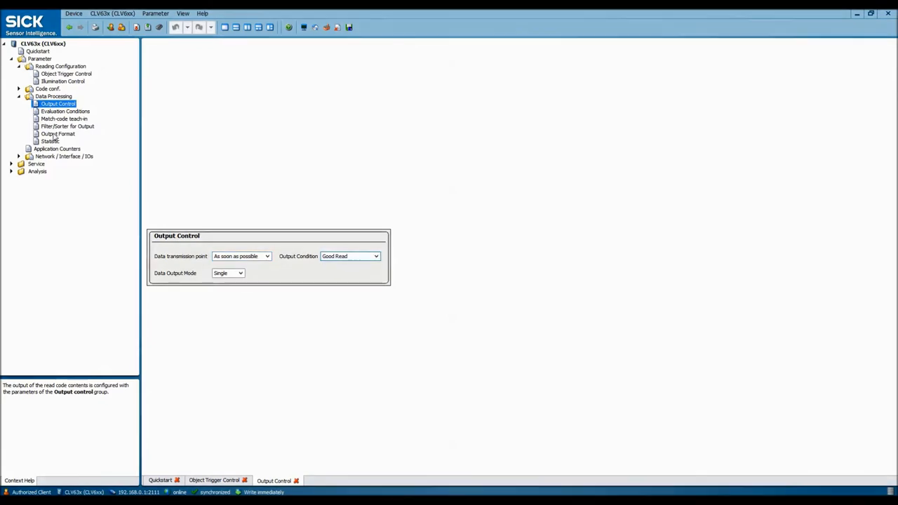
pyautogui.click(59, 133)
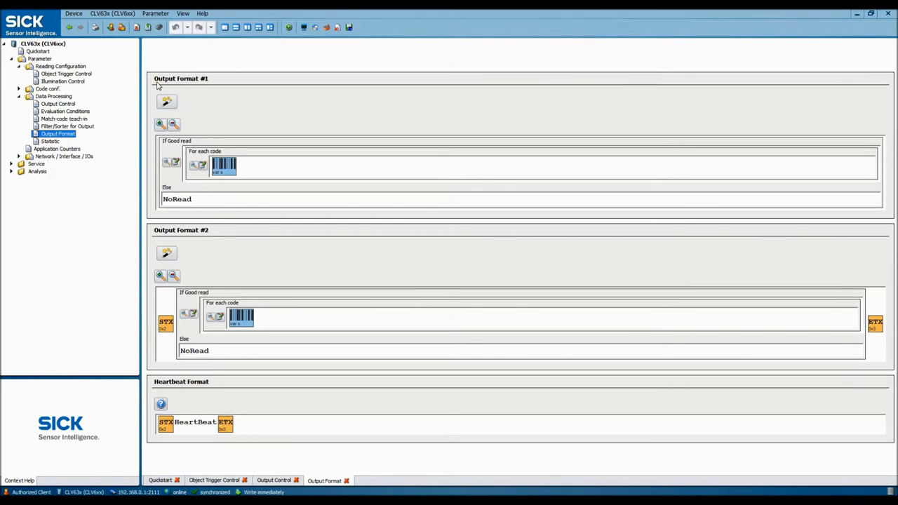
pyautogui.moveTo(261, 70)
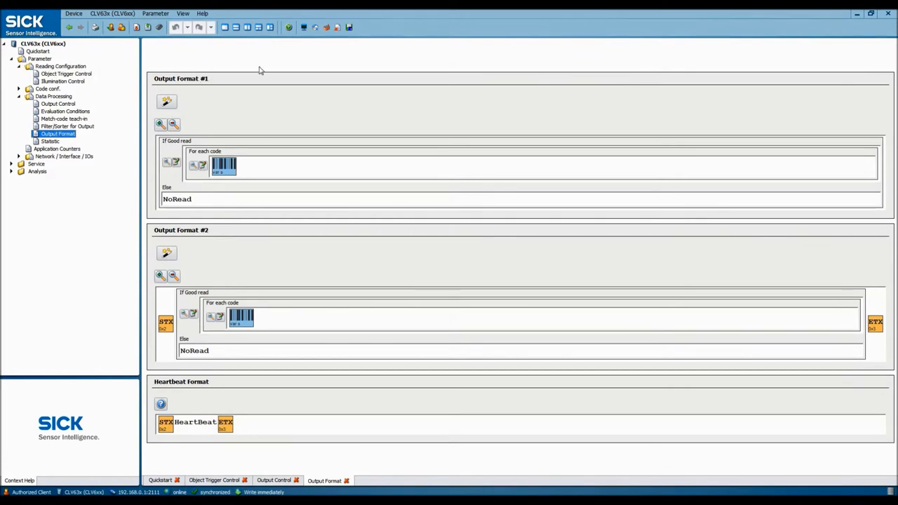
pyautogui.moveTo(171, 74)
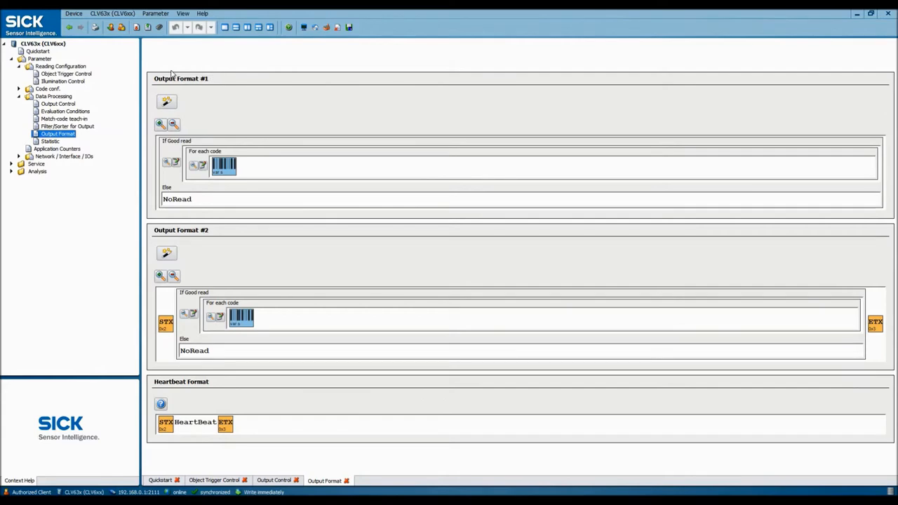
pyautogui.moveTo(245, 91)
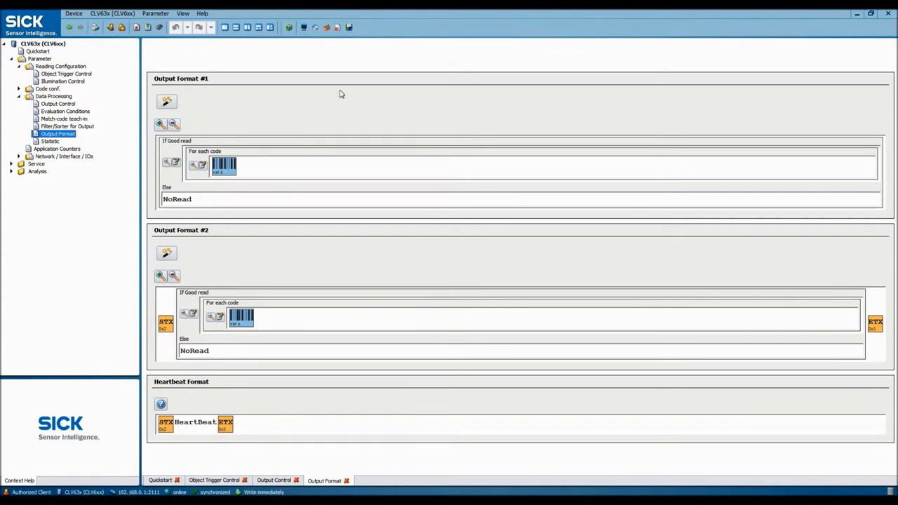
pyautogui.moveTo(233, 250)
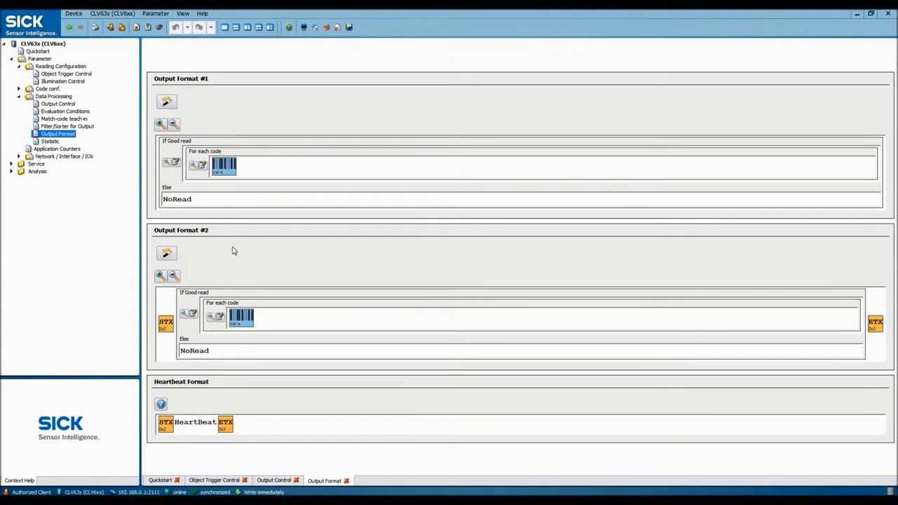
pyautogui.moveTo(208, 260)
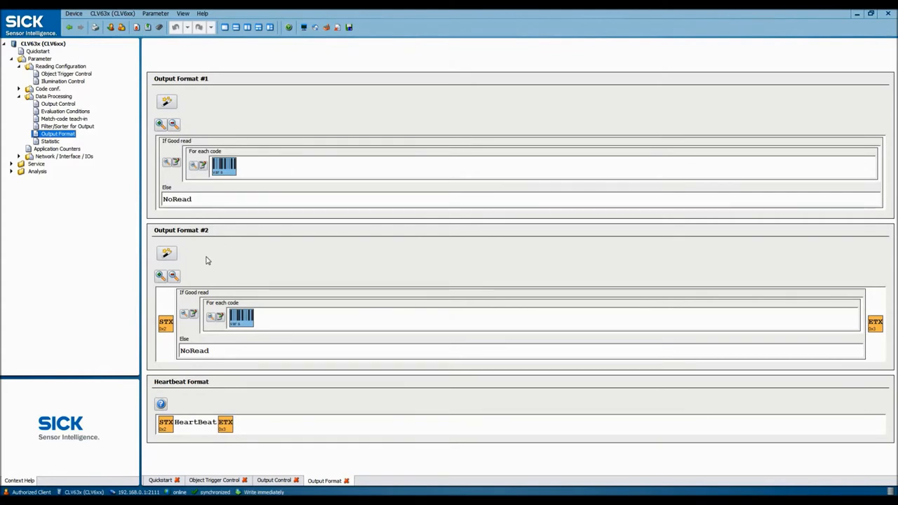
pyautogui.moveTo(746, 253)
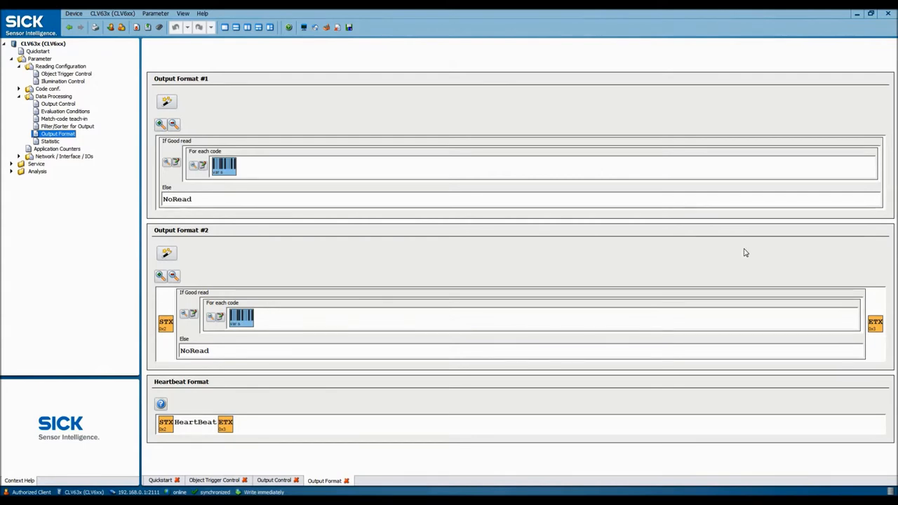
pyautogui.moveTo(235, 252)
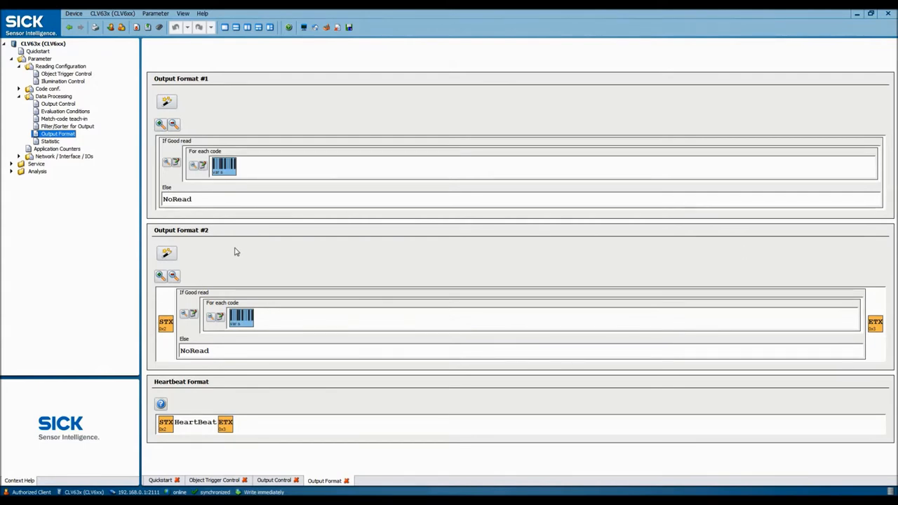
pyautogui.moveTo(234, 262)
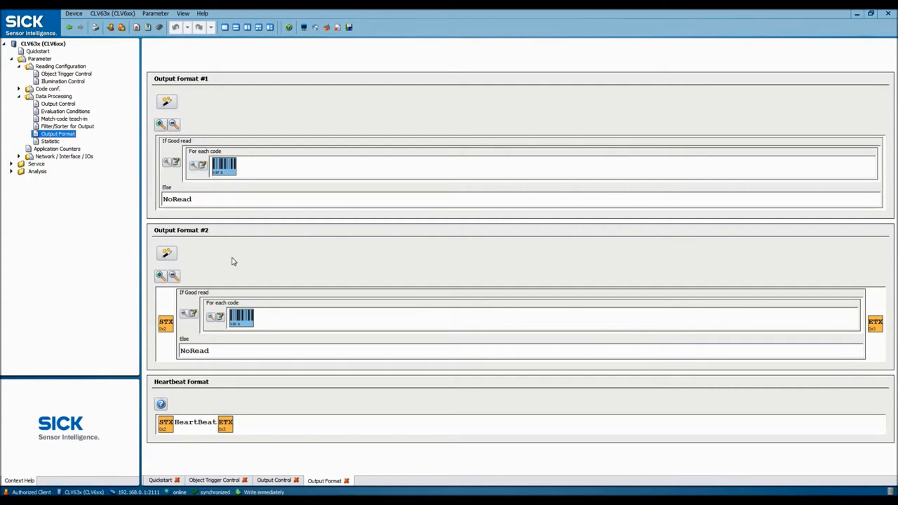
pyautogui.moveTo(10, 154)
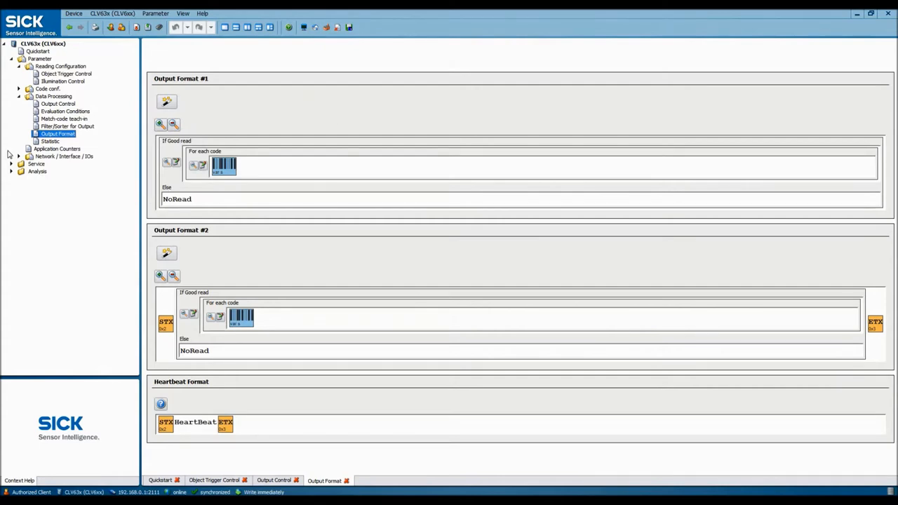
# Leave Output Format #1 and #2 (STX/ETX wrapping) unchanged and go to Network / Interface / IOs
pyautogui.click(62, 155)
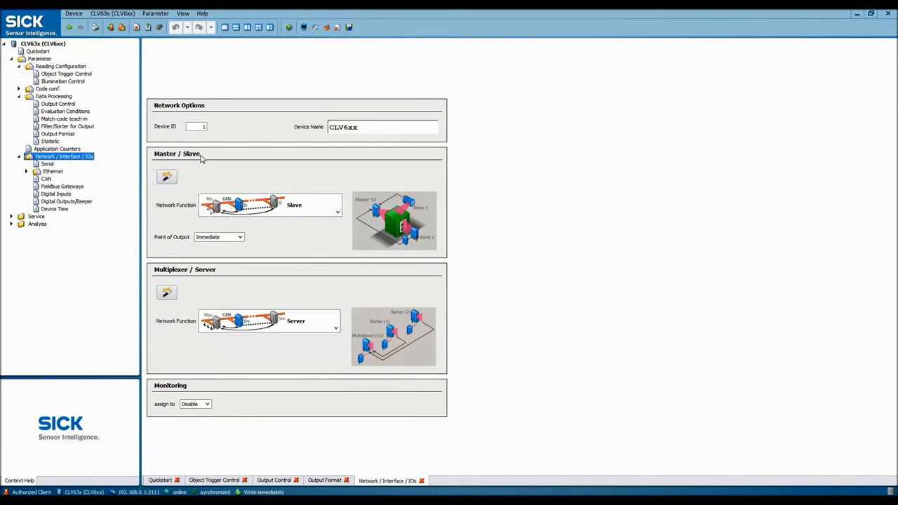
pyautogui.moveTo(360, 163)
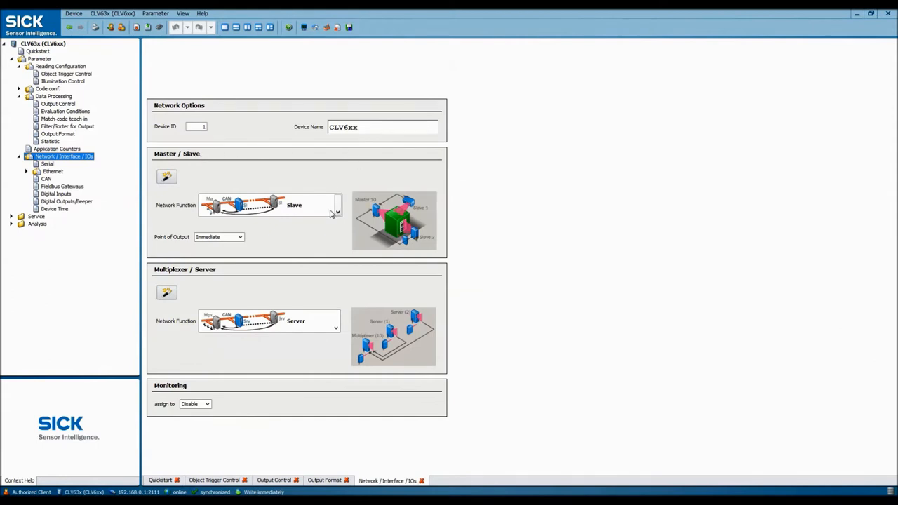
pyautogui.click(336, 205)
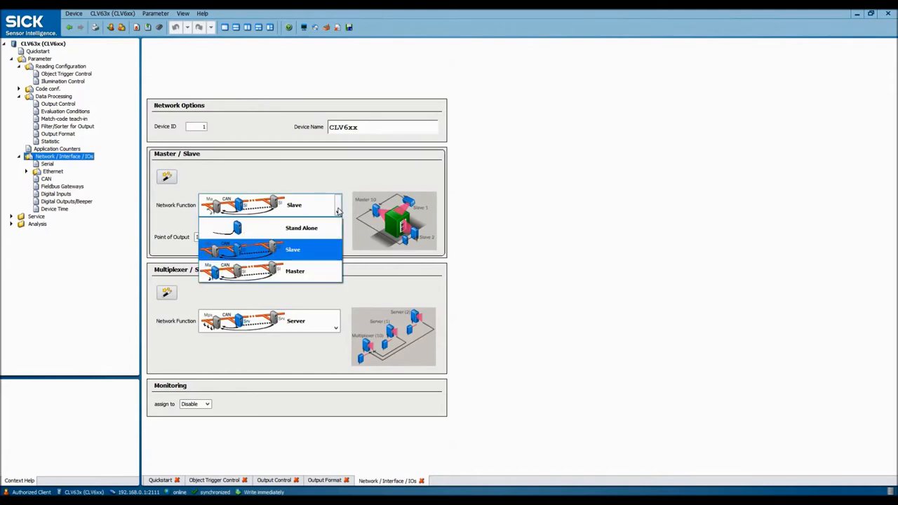
pyautogui.click(293, 249)
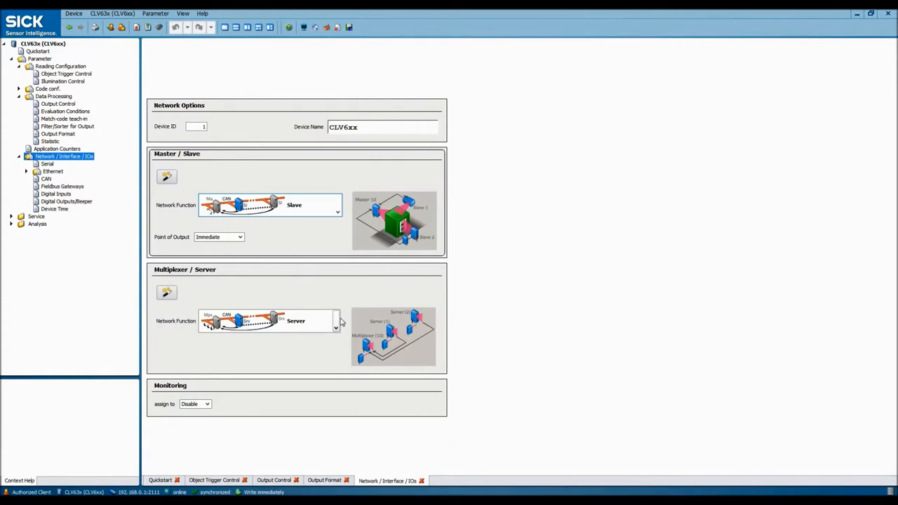
pyautogui.click(336, 321)
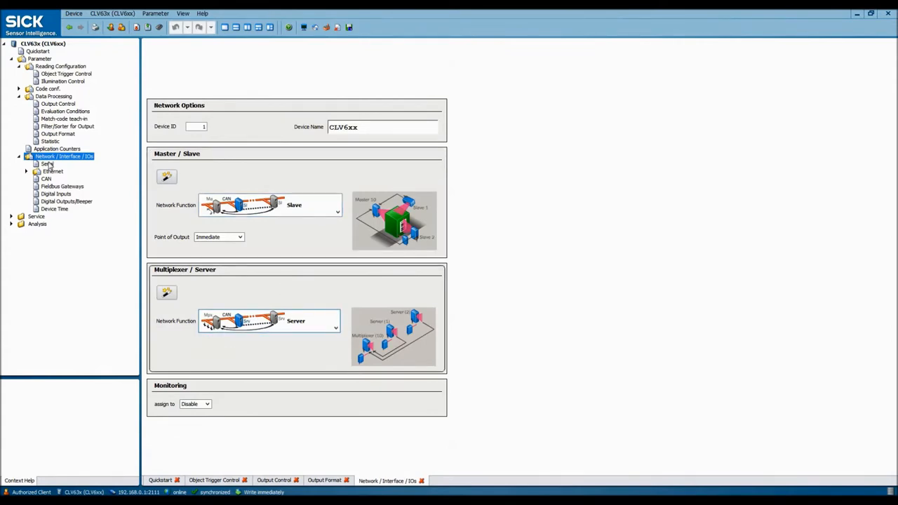
pyautogui.click(61, 186)
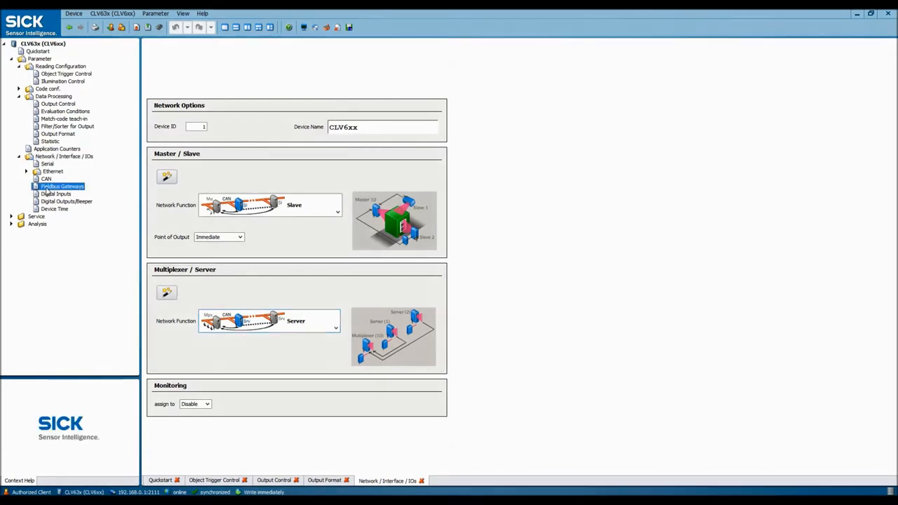
# Keep Output Format #1 as the CDF600 EtherCAT proxy's fieldbus gateway output
pyautogui.click(62, 186)
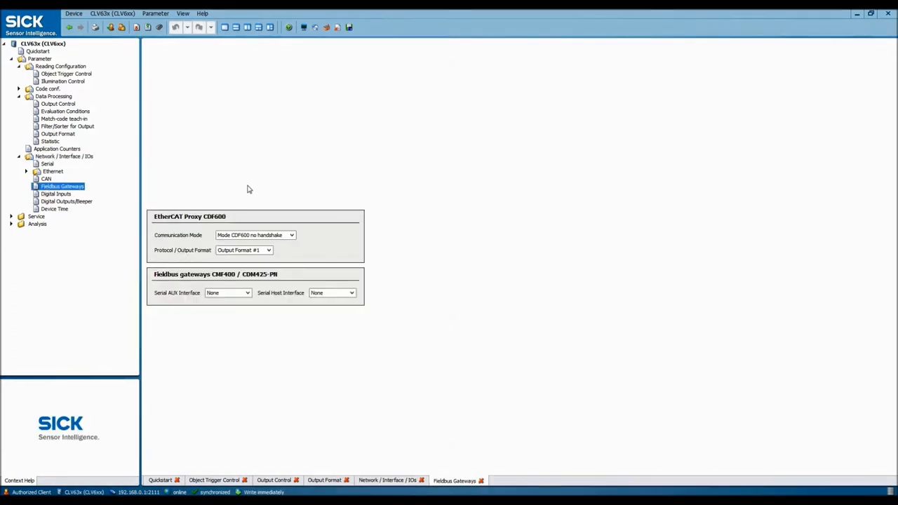
pyautogui.moveTo(321, 205)
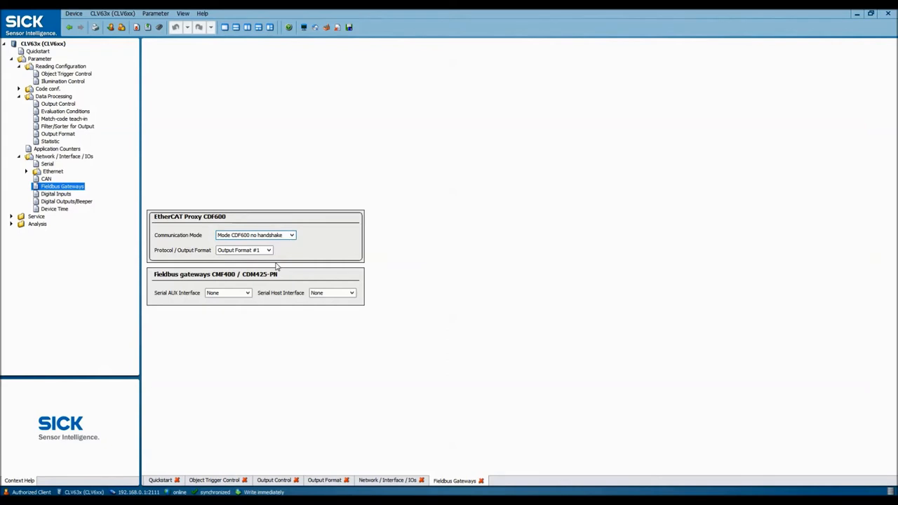
pyautogui.click(268, 250)
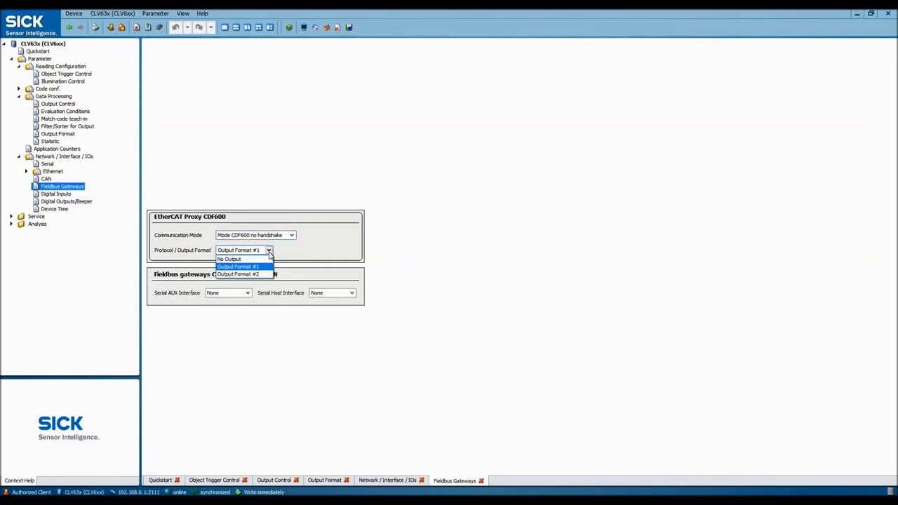
pyautogui.click(238, 266)
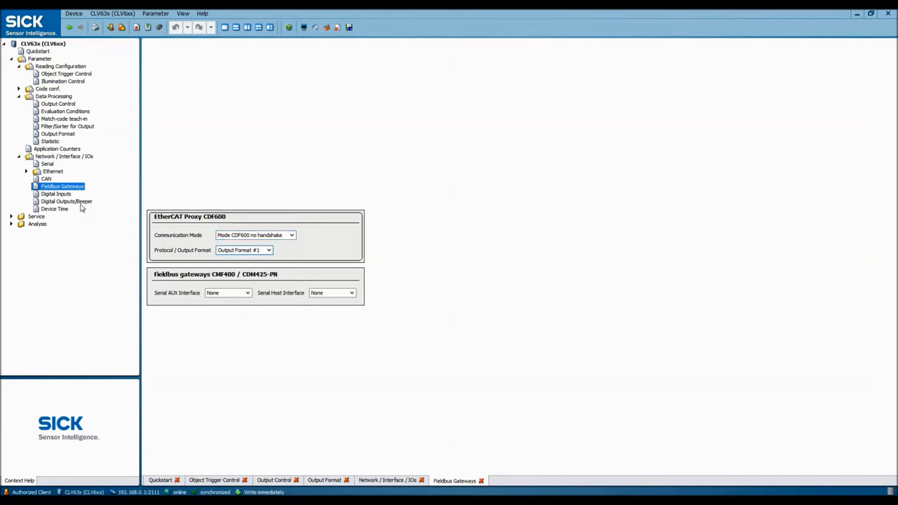
# Keep External Input 1 edge-triggered and active high in Digital Inputs
pyautogui.click(55, 194)
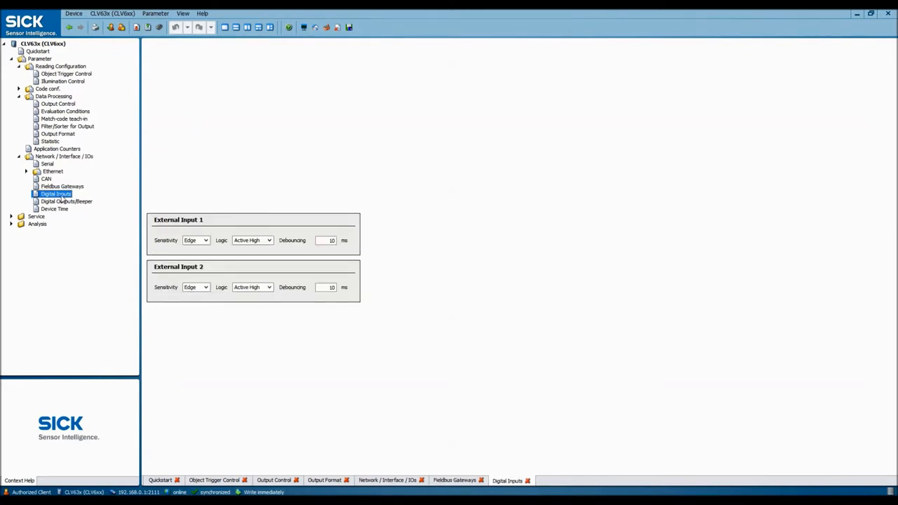
pyautogui.moveTo(257, 203)
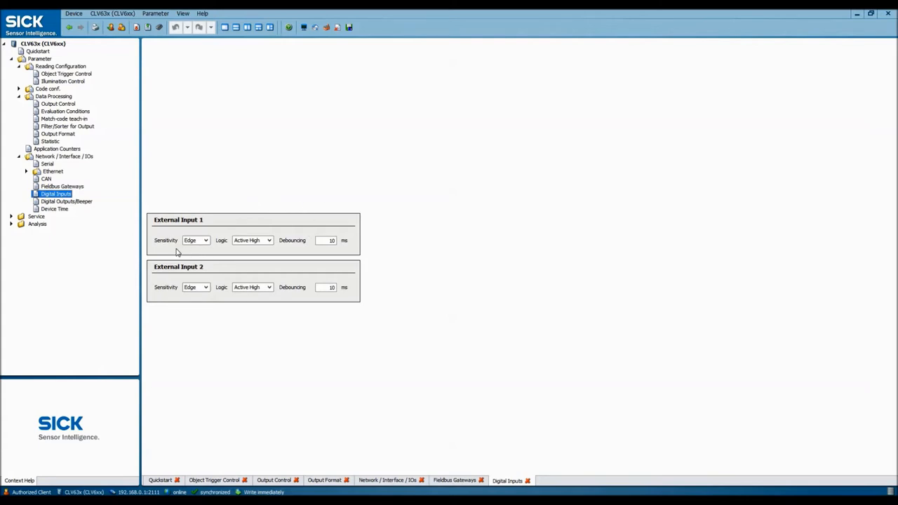
pyautogui.click(196, 240)
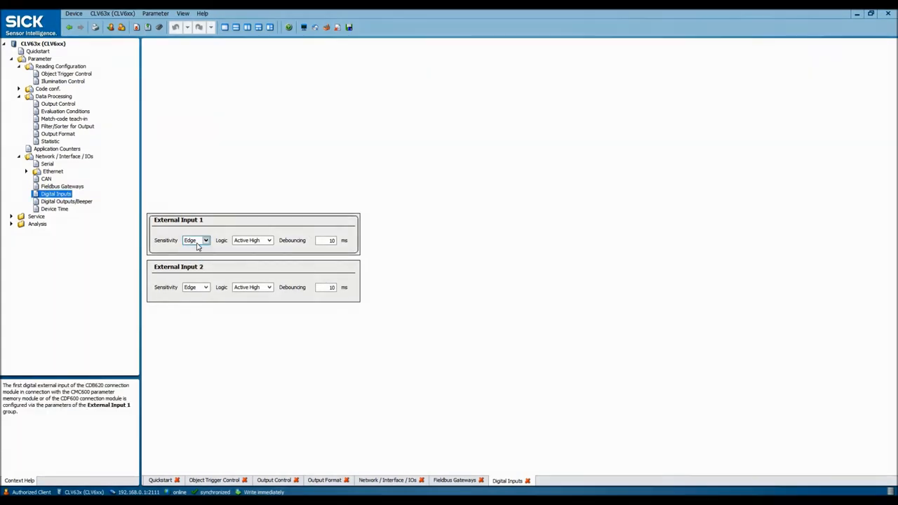
pyautogui.click(268, 240)
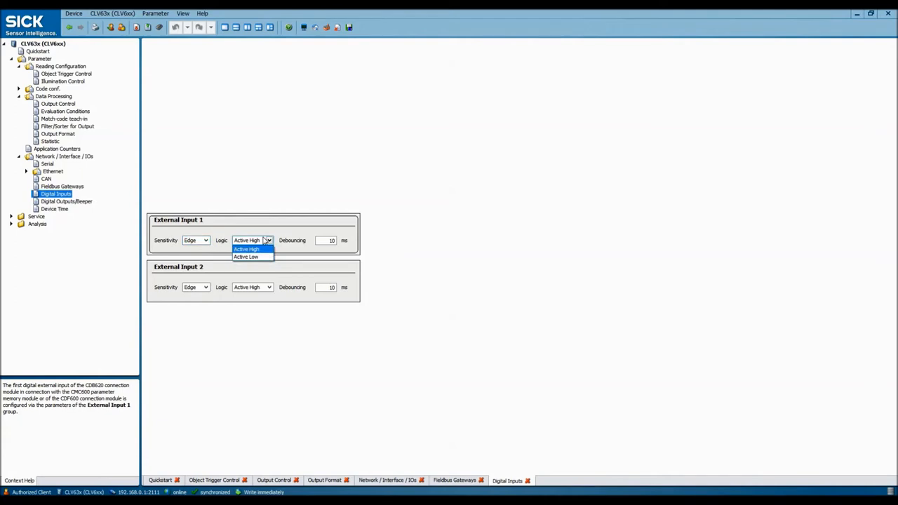
pyautogui.click(246, 249)
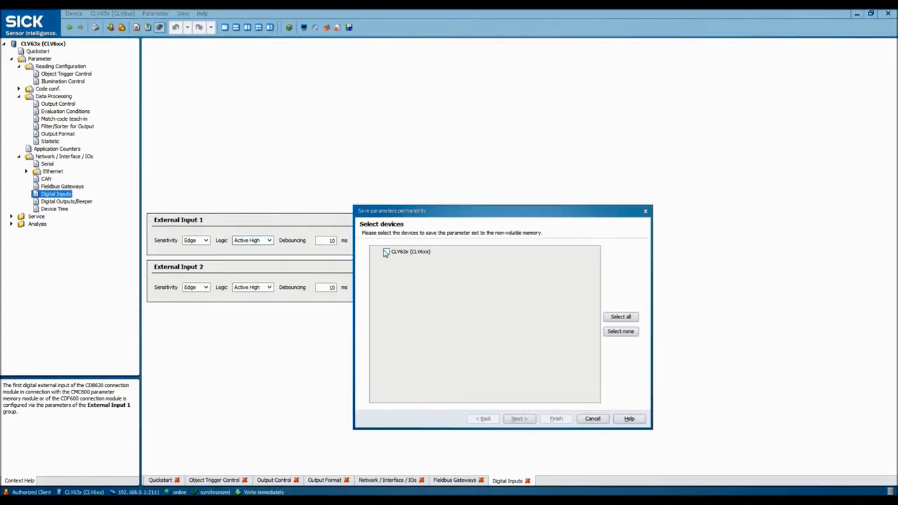
# Save the CLV63x parameter set permanently through the save wizard
pyautogui.click(386, 251)
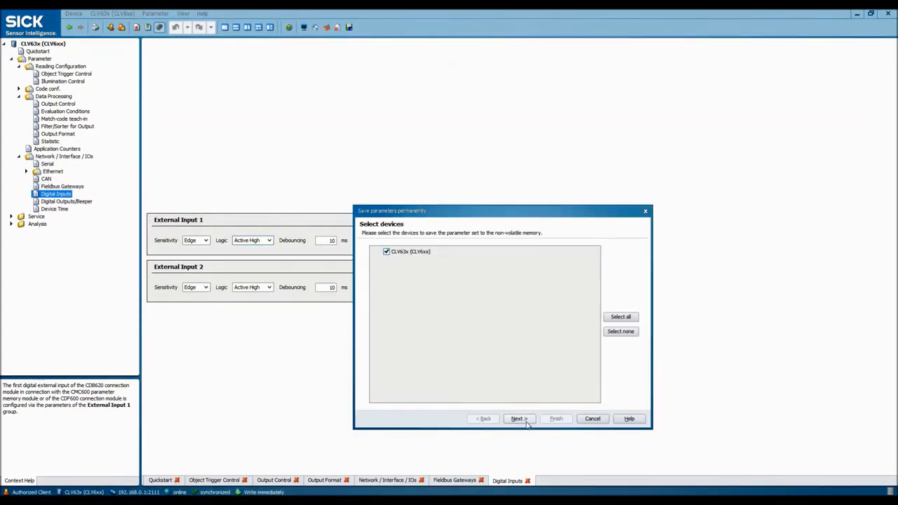
pyautogui.click(518, 419)
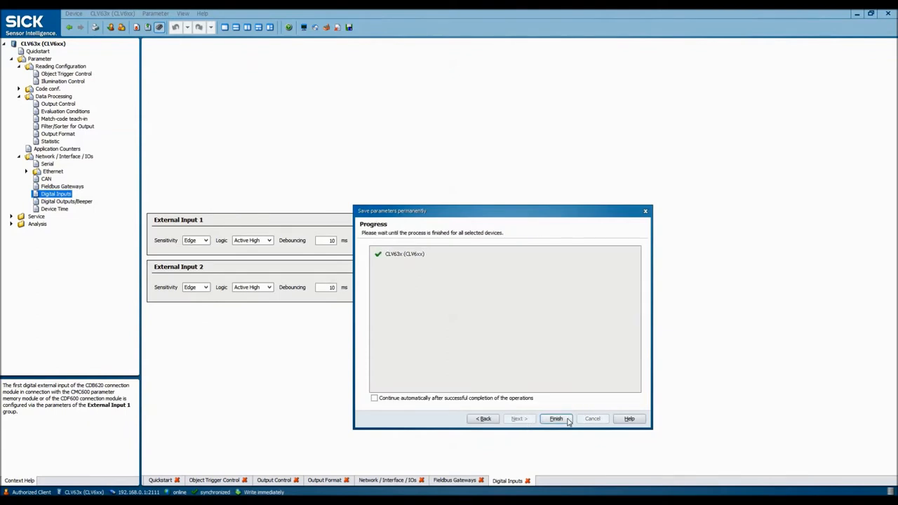
pyautogui.click(555, 419)
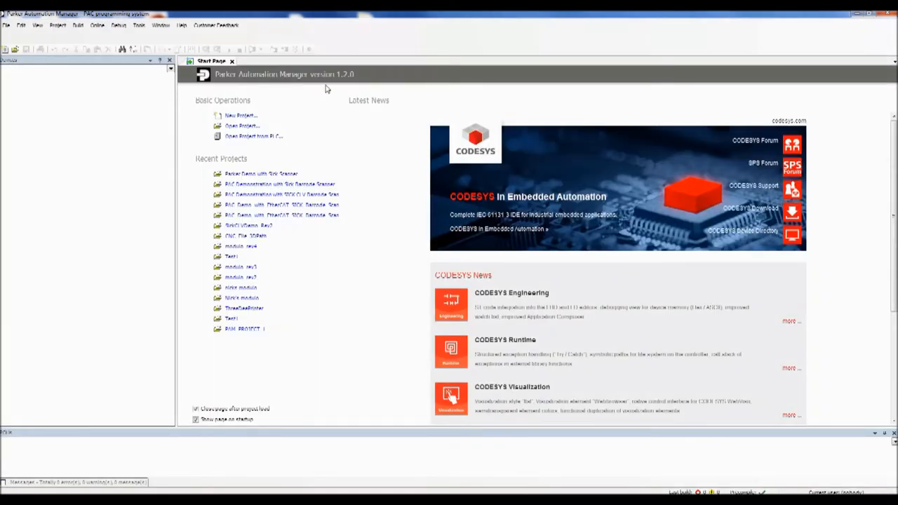
# Create a standard 'Parker' project for a PAC320 controller and check its device
pyautogui.click(241, 115)
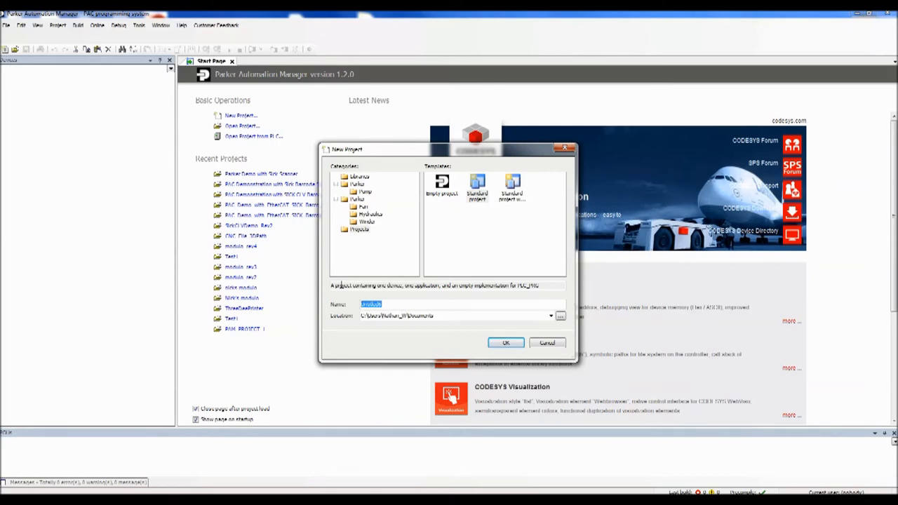
pyautogui.write('Parker PAC Demo with Sick Scanner by Rober')
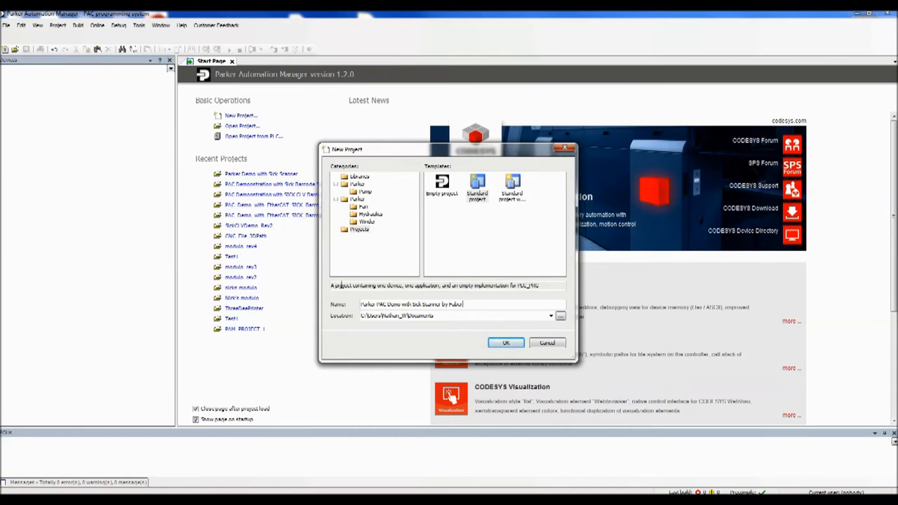
pyautogui.click(505, 343)
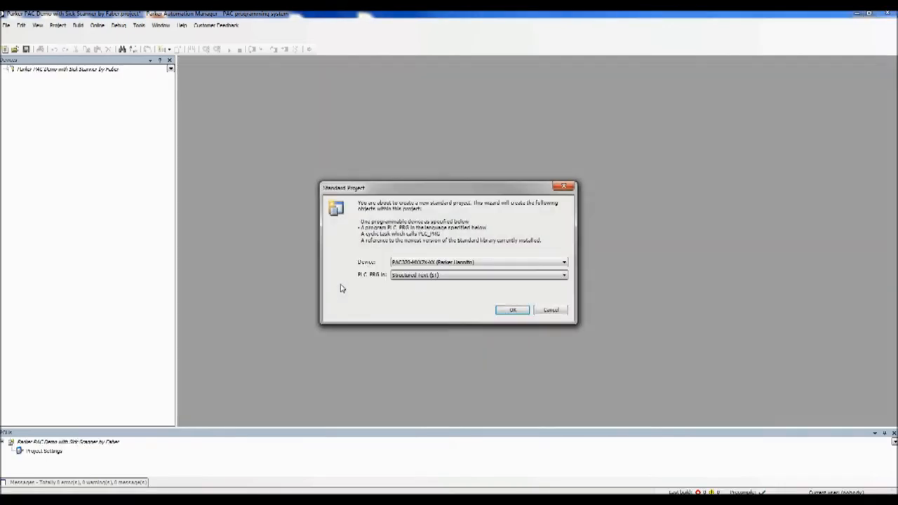
pyautogui.click(480, 274)
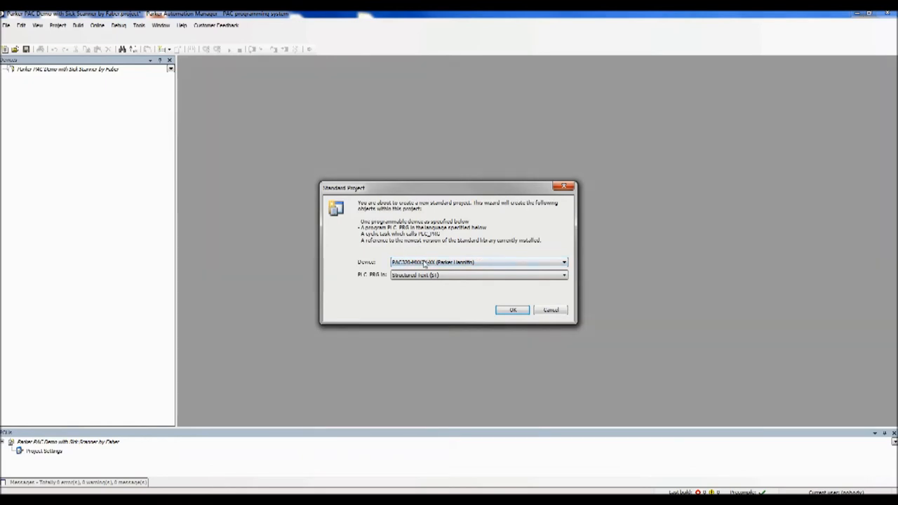
pyautogui.click(512, 310)
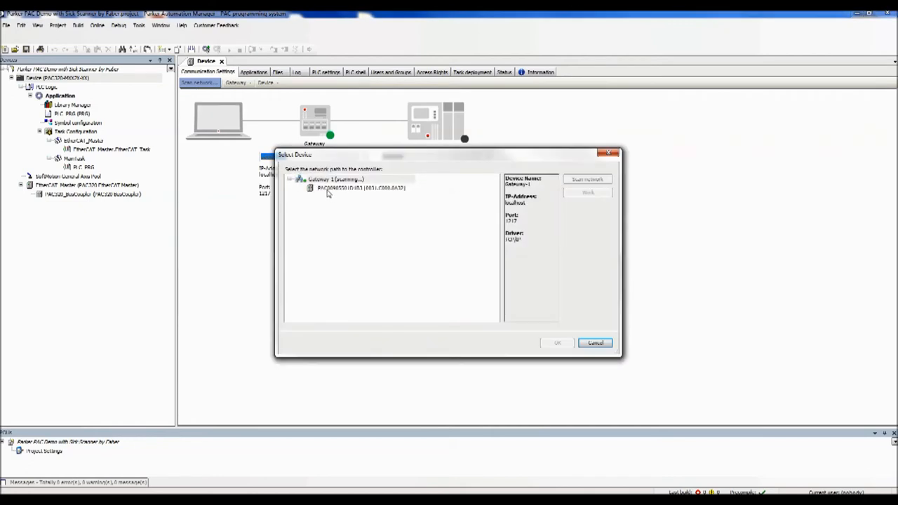
# Select the PAC320 controller under Gateway-1 as the project's communication target
pyautogui.click(361, 188)
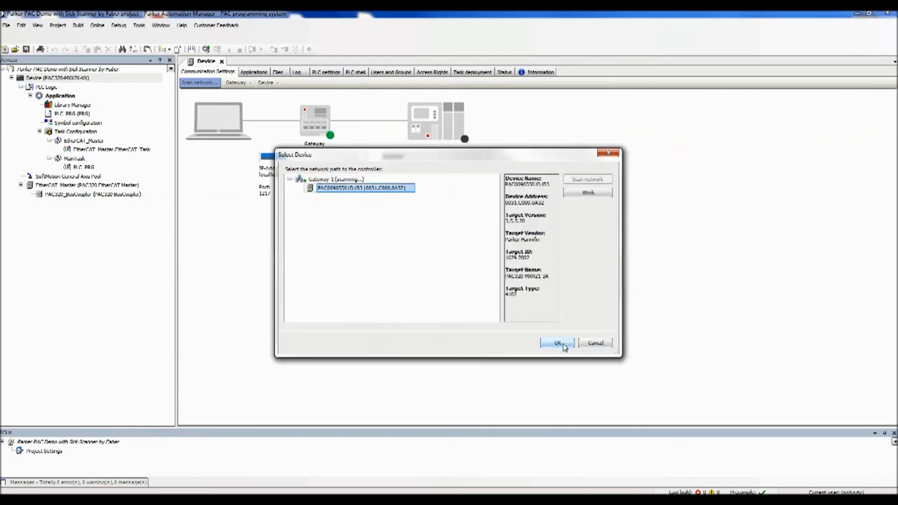
pyautogui.click(556, 343)
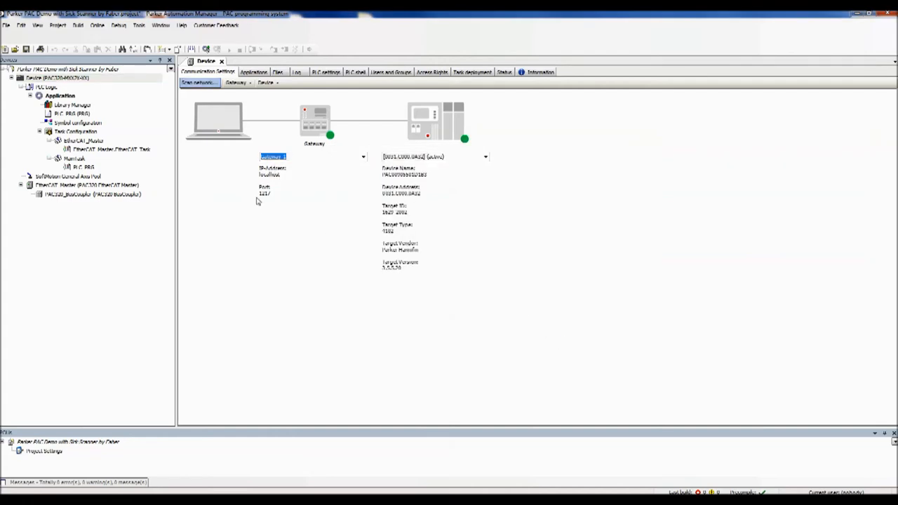
pyautogui.moveTo(234, 208)
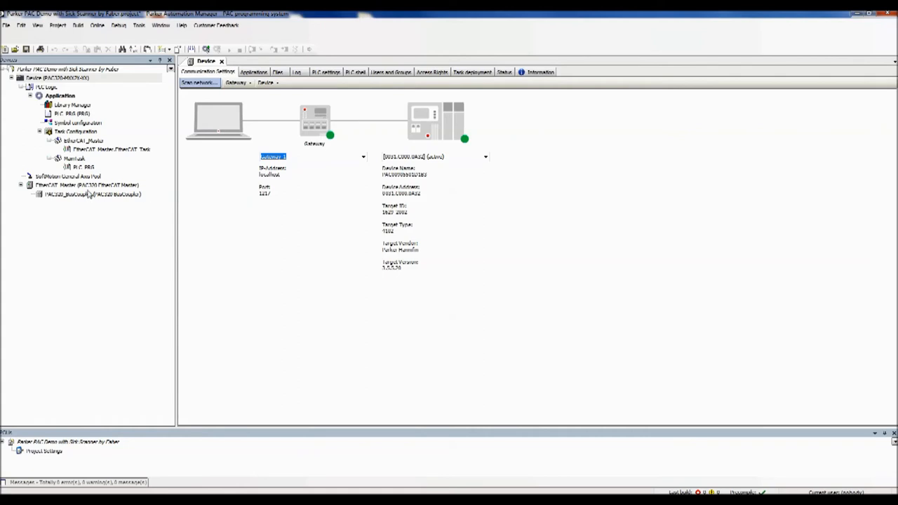
# Scan the EtherCAT Master for devices and close the results listing the bus coupler
pyautogui.rightClick(88, 185)
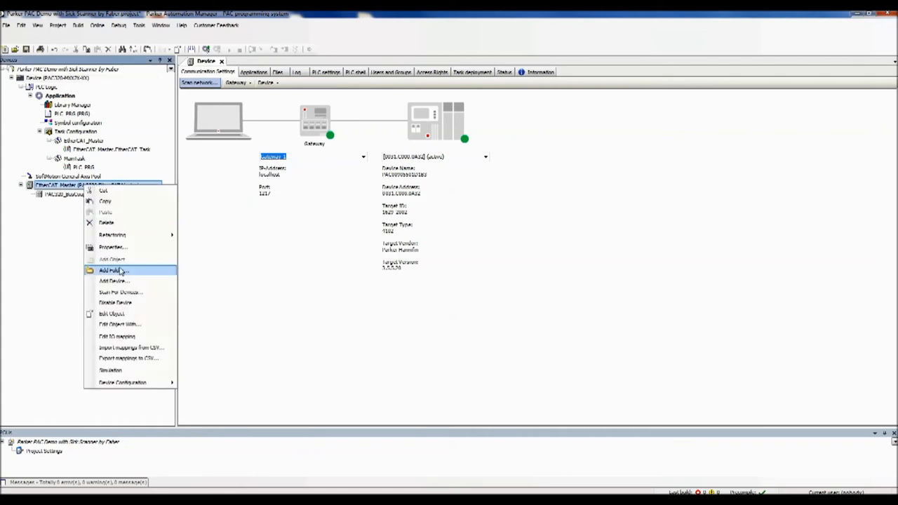
pyautogui.click(120, 292)
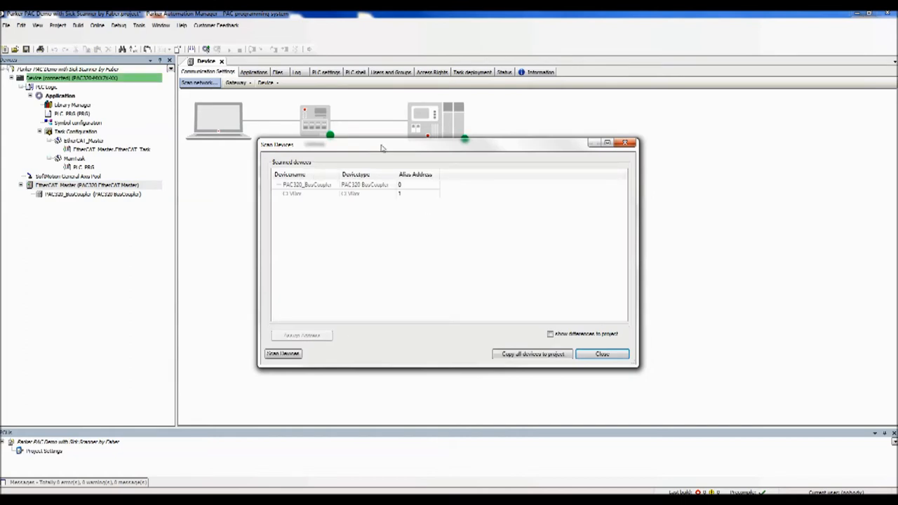
pyautogui.moveTo(390, 159)
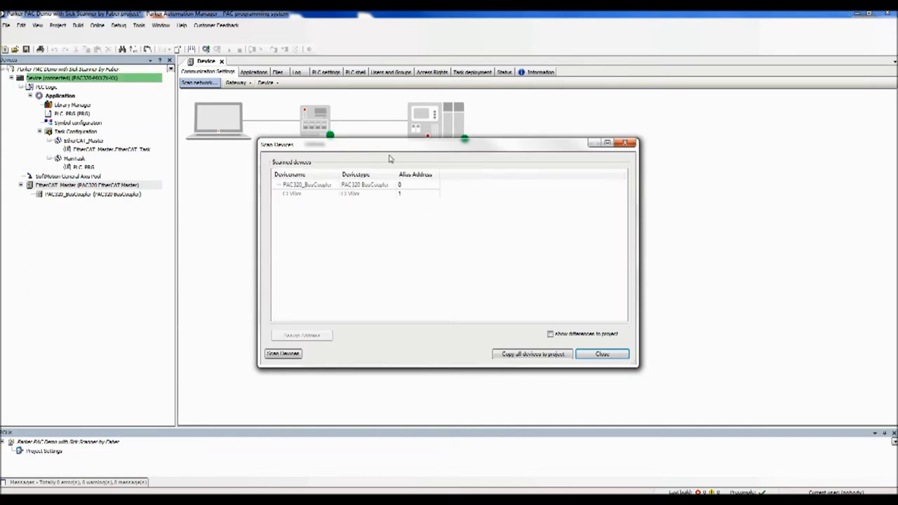
pyautogui.moveTo(344, 217)
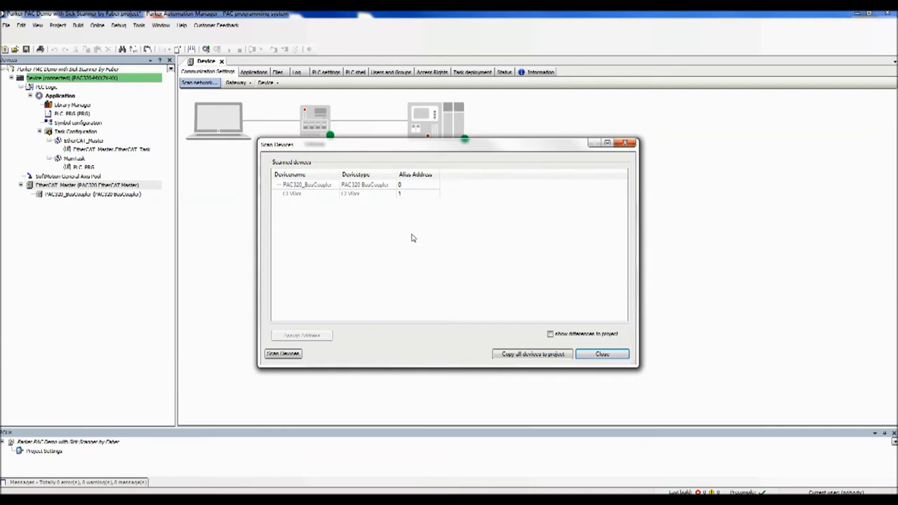
pyautogui.moveTo(488, 308)
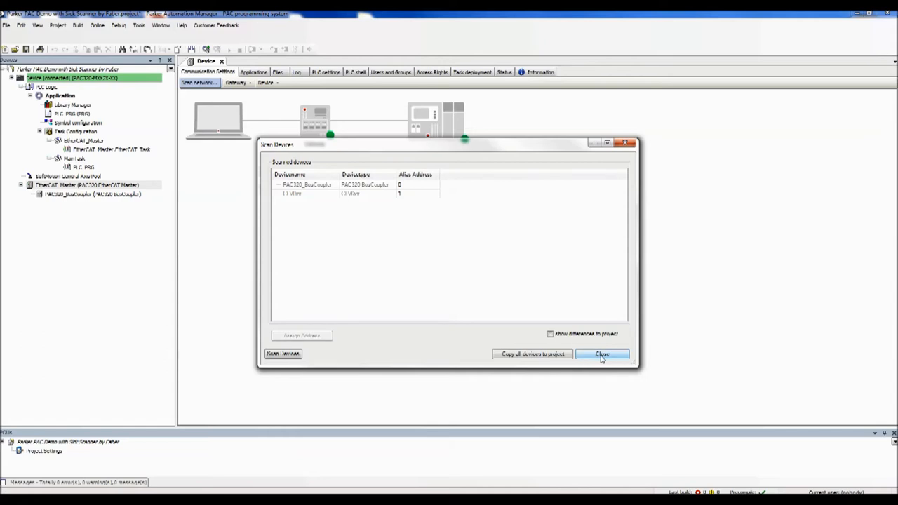
pyautogui.click(602, 354)
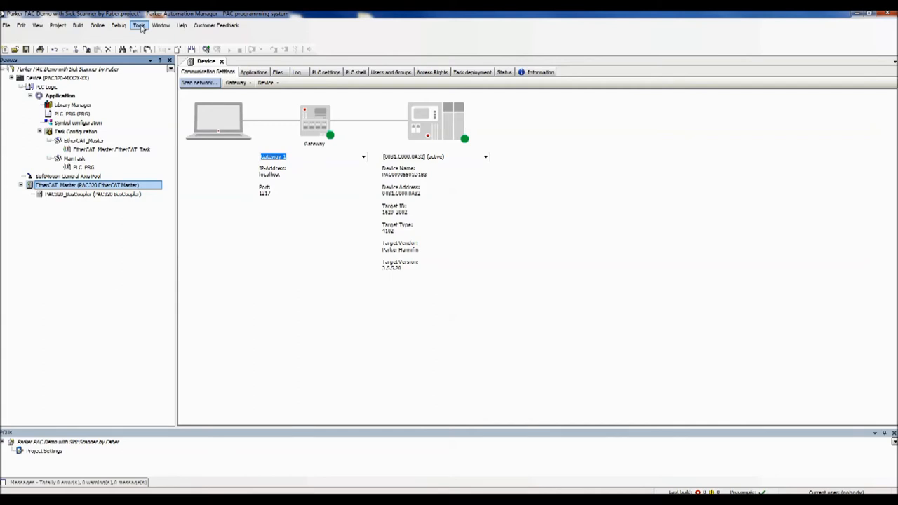
# In Device Repository, cancel installing a description and find CLV6xx under Fieldbusses > EtherCAT > Slave
pyautogui.click(138, 25)
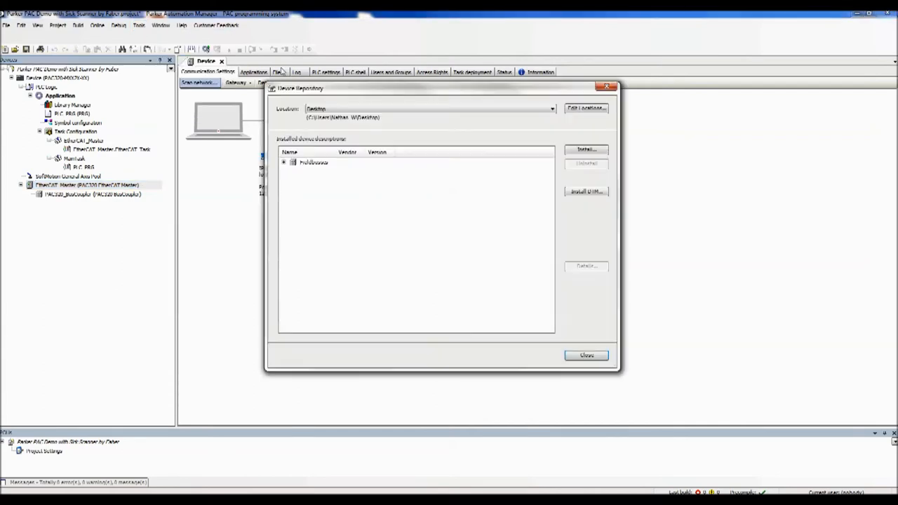
pyautogui.click(428, 108)
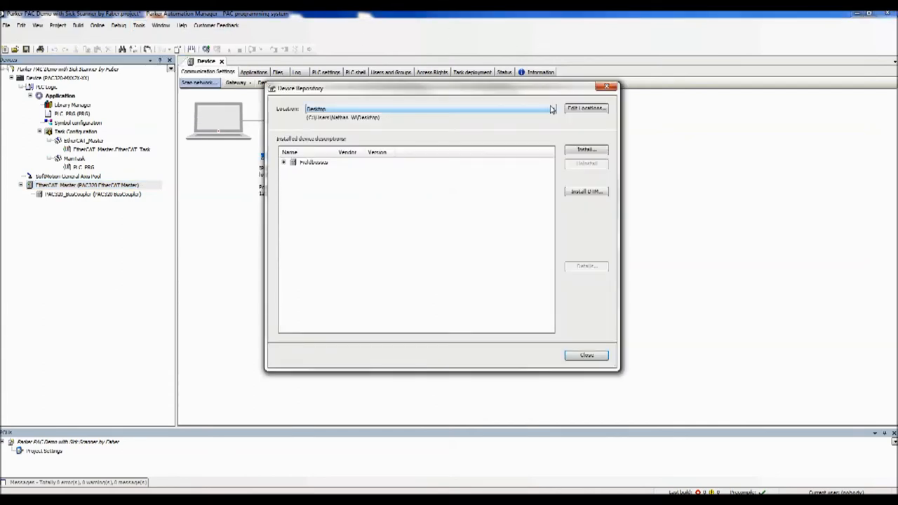
pyautogui.click(587, 149)
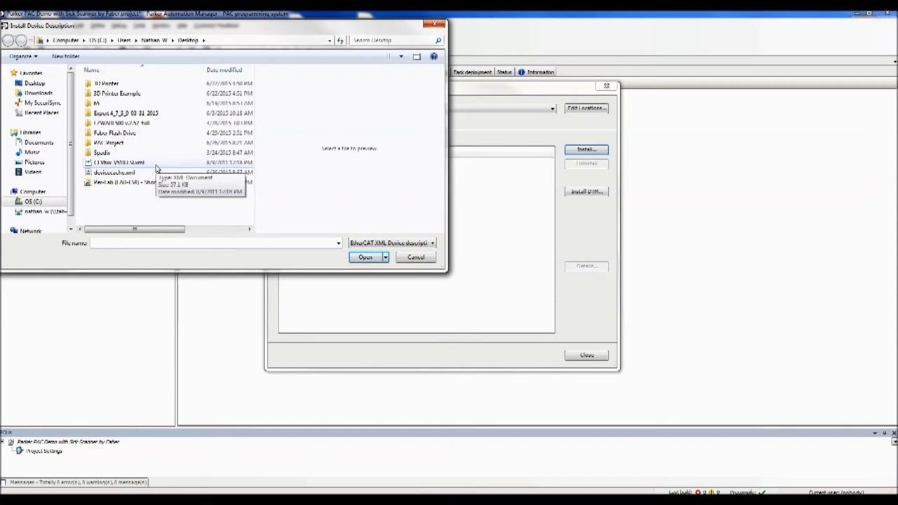
pyautogui.click(433, 243)
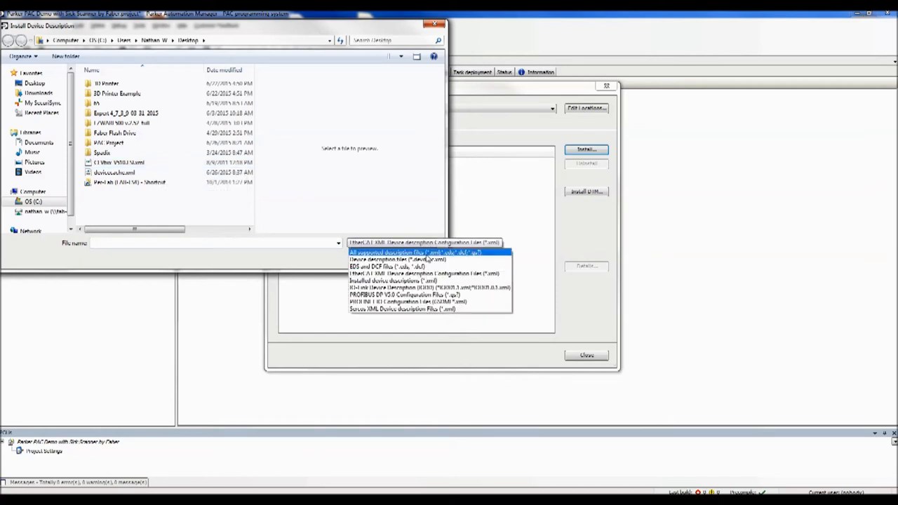
pyautogui.click(423, 273)
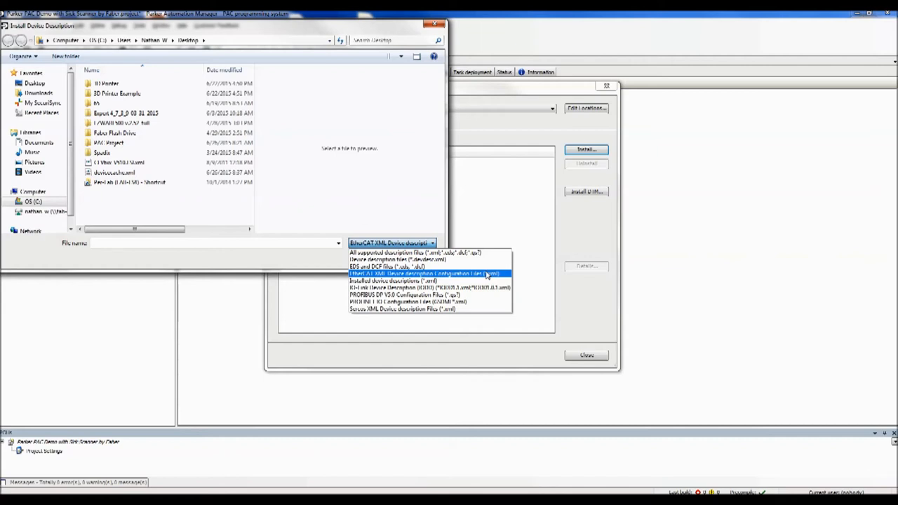
pyautogui.click(425, 273)
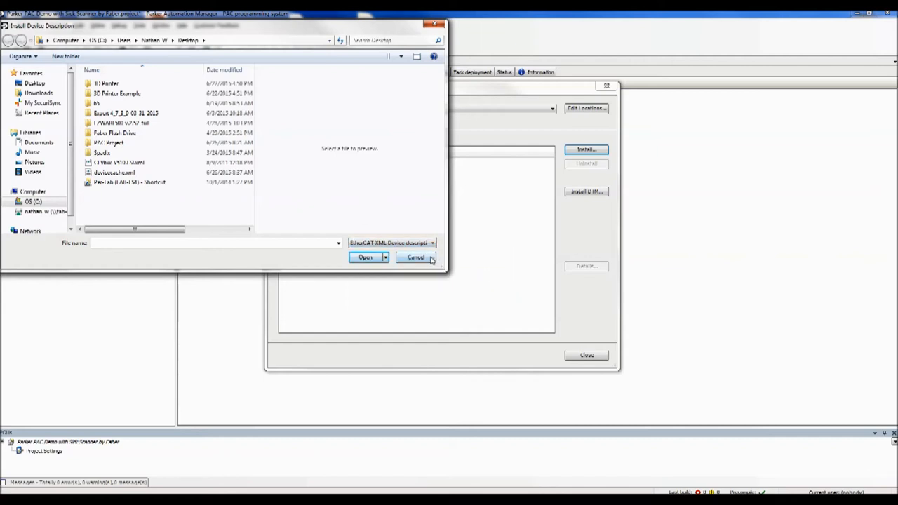
pyautogui.click(416, 257)
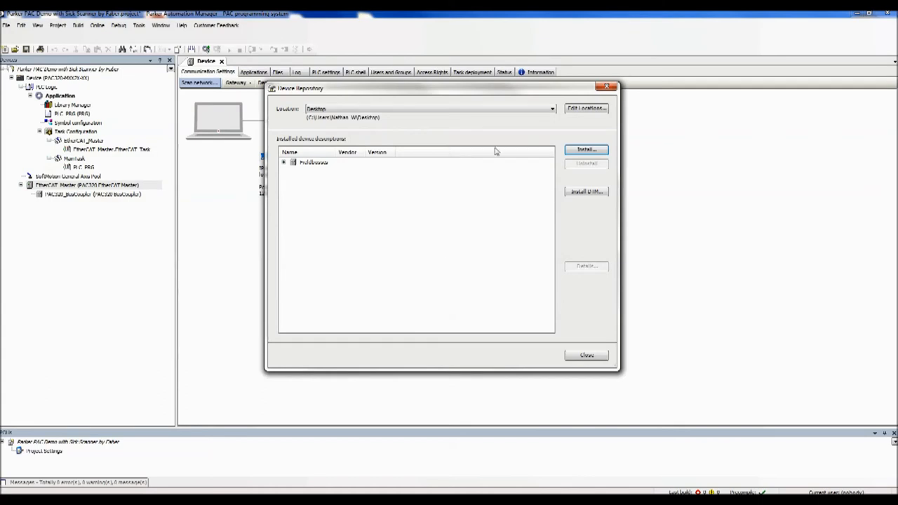
pyautogui.click(283, 162)
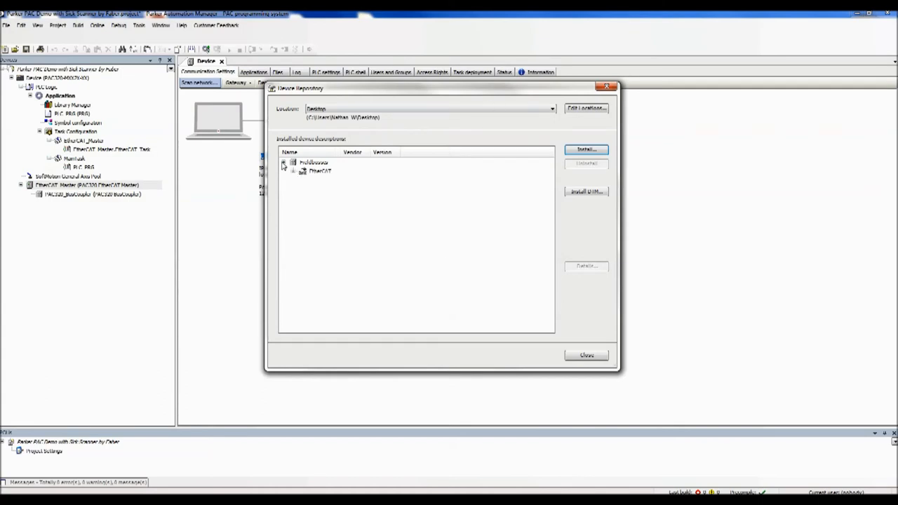
pyautogui.click(298, 171)
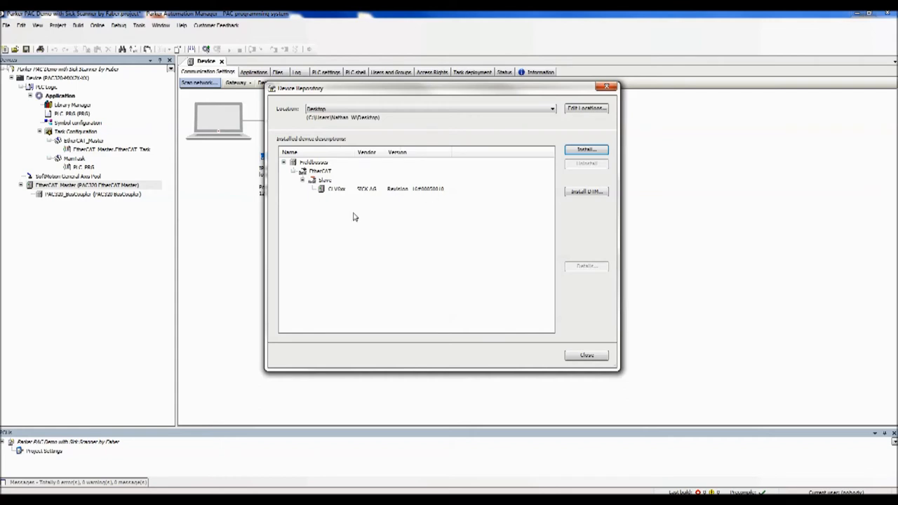
pyautogui.moveTo(529, 335)
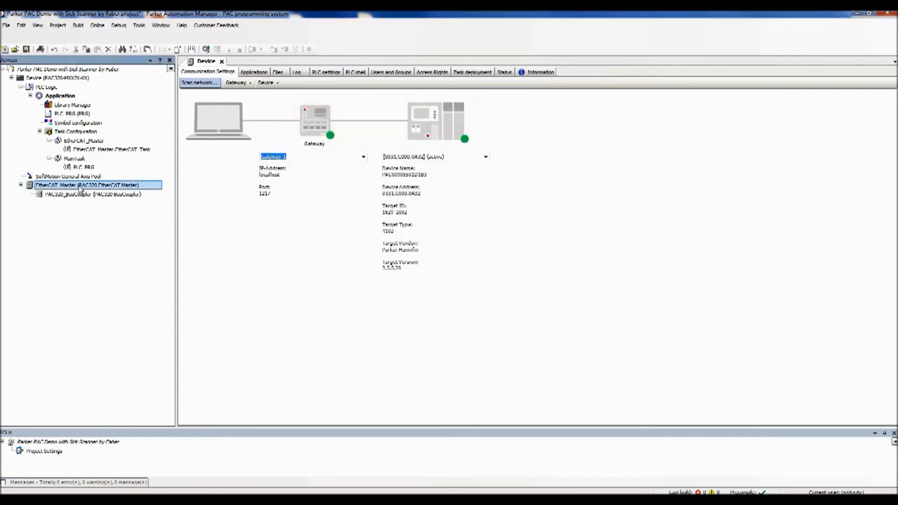
# Add the CLV6xx (SICK AG) scanner as a device under the EtherCAT Master
pyautogui.rightClick(86, 184)
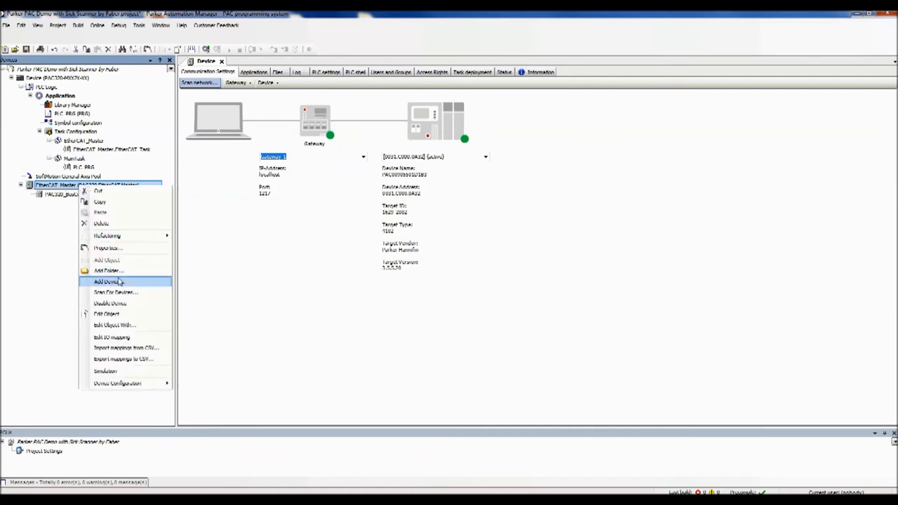
pyautogui.click(106, 282)
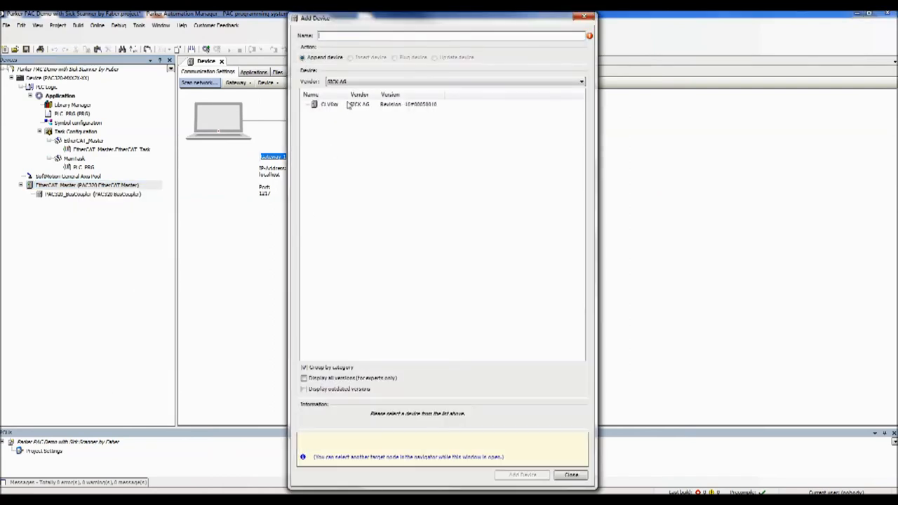
pyautogui.click(581, 82)
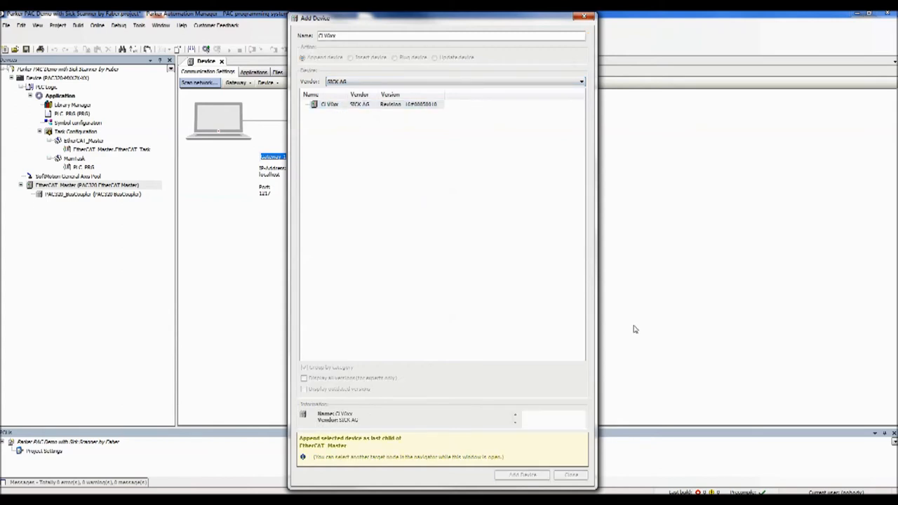
pyautogui.click(522, 475)
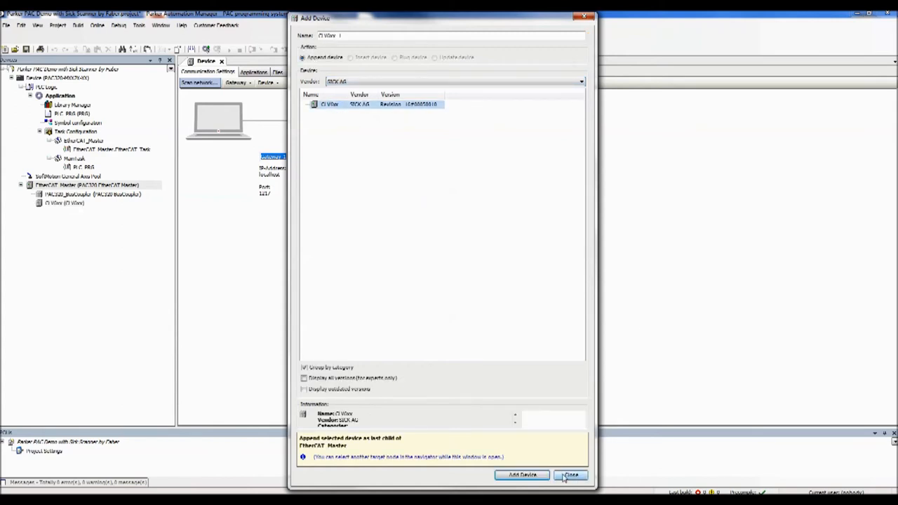
pyautogui.click(569, 475)
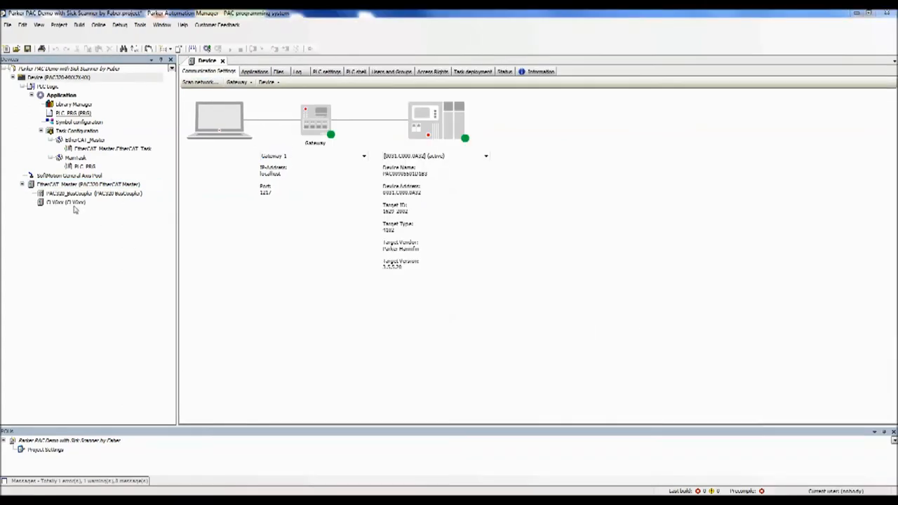
# Open the CLV6xx's EtherCAT I/O Mapping tab and expand the CnfMsgIn 16Bytes channel
pyautogui.click(65, 202)
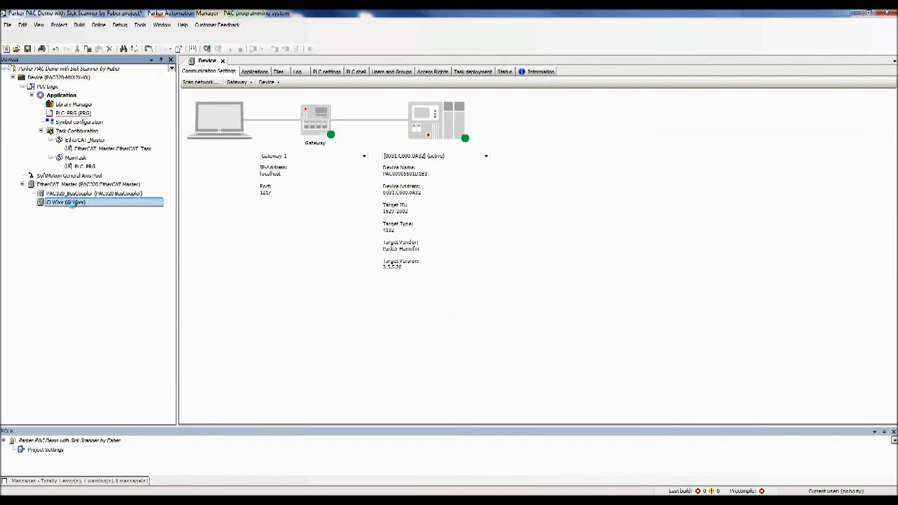
pyautogui.doubleClick(65, 202)
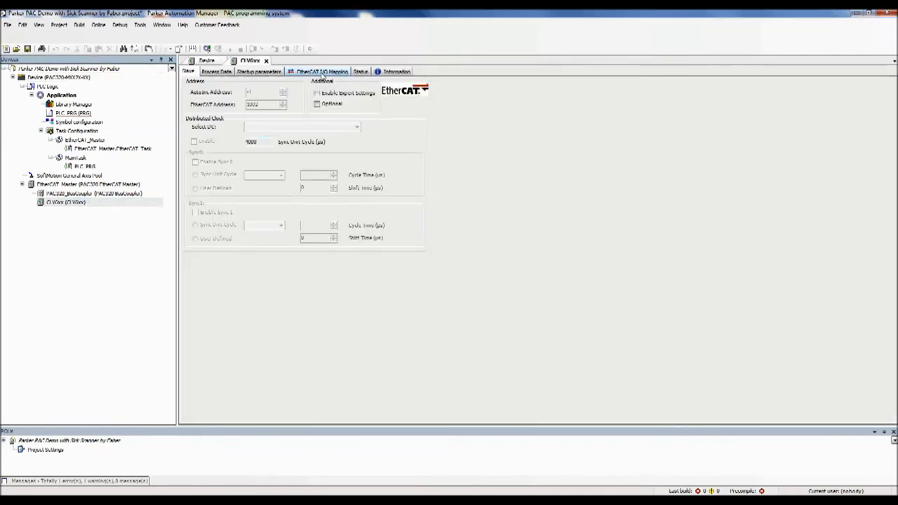
pyautogui.click(321, 71)
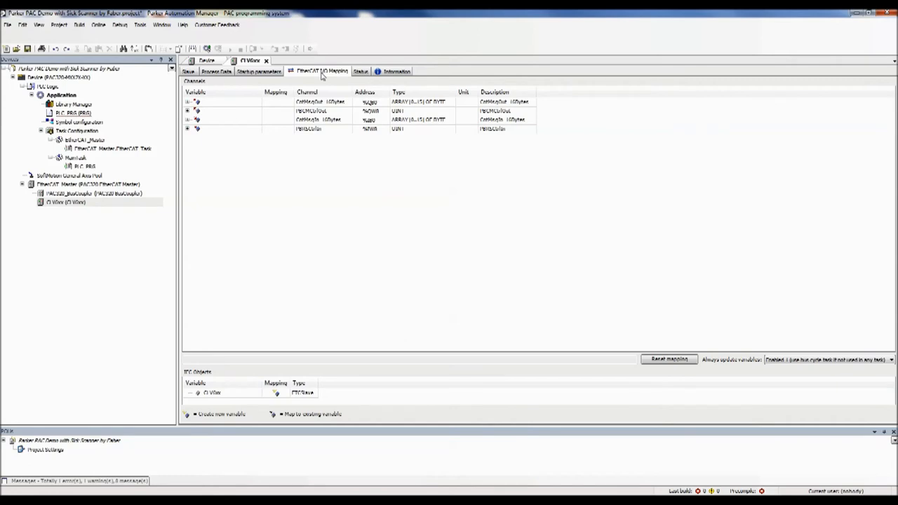
pyautogui.moveTo(292, 166)
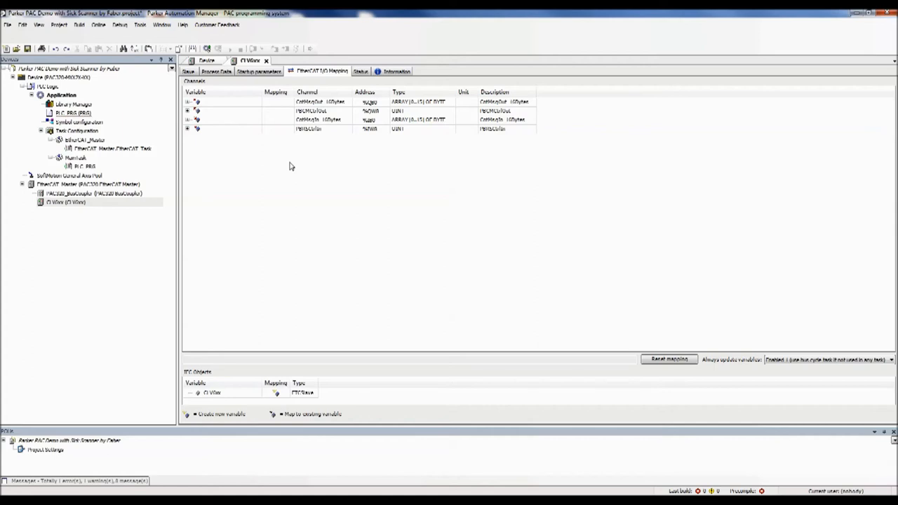
pyautogui.moveTo(279, 127)
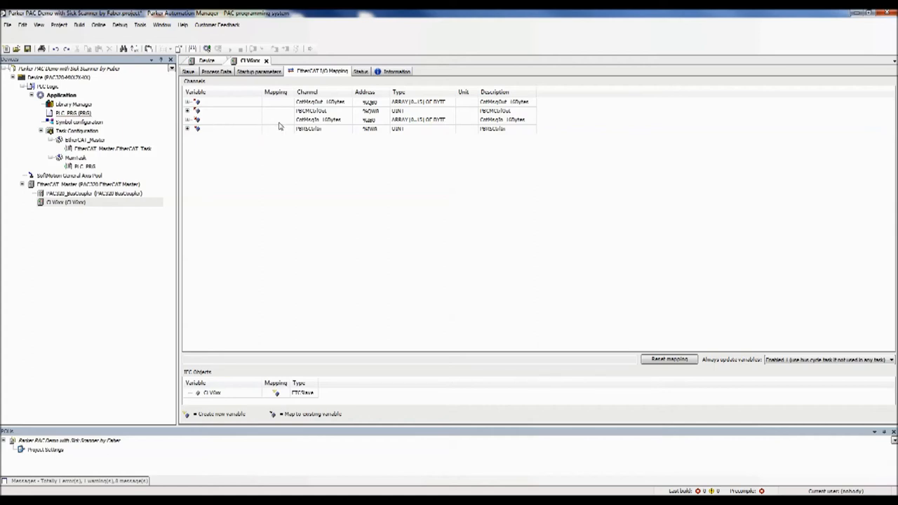
pyautogui.moveTo(356, 125)
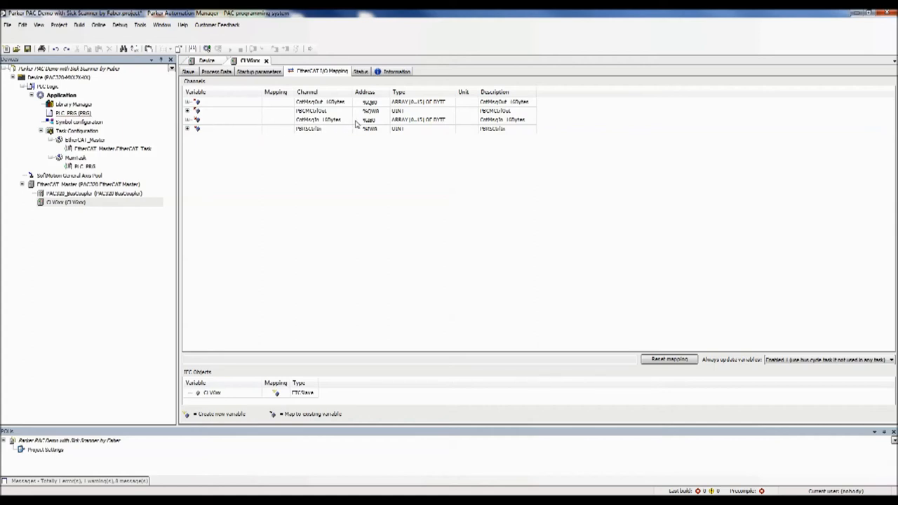
pyautogui.click(188, 120)
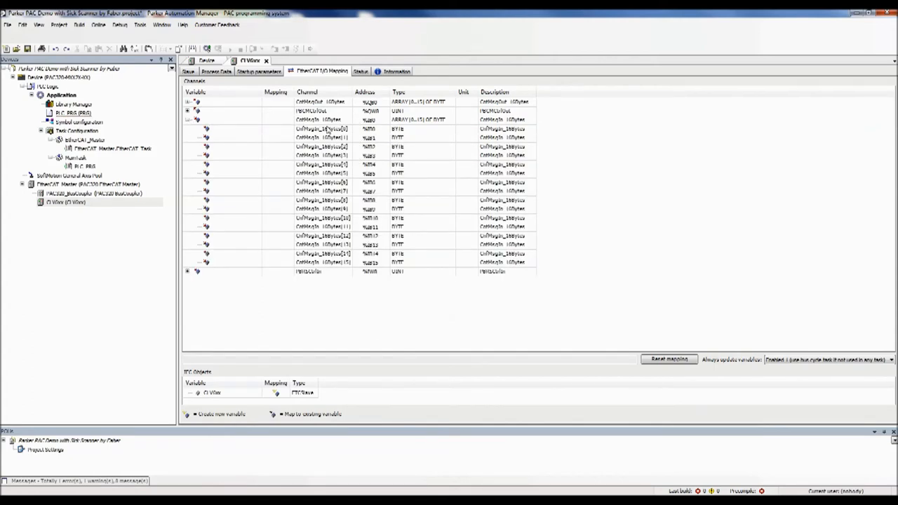
pyautogui.moveTo(403, 129)
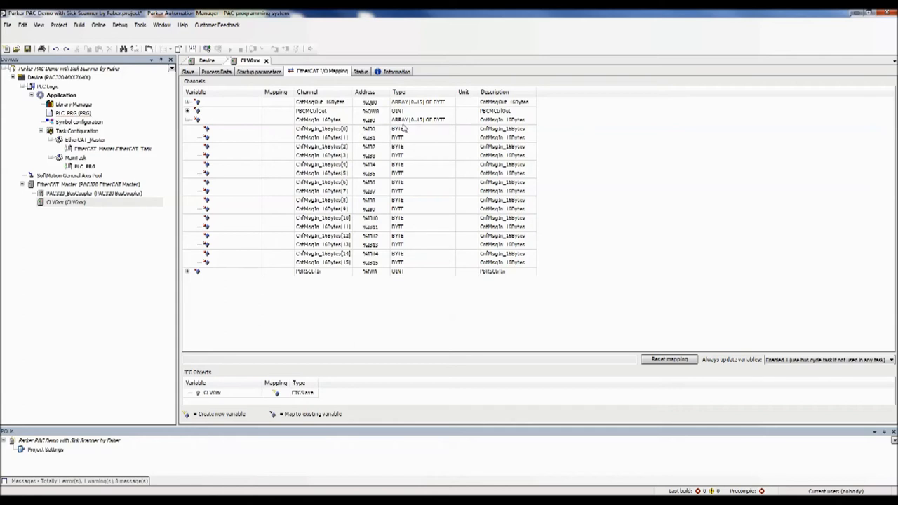
pyautogui.moveTo(432, 130)
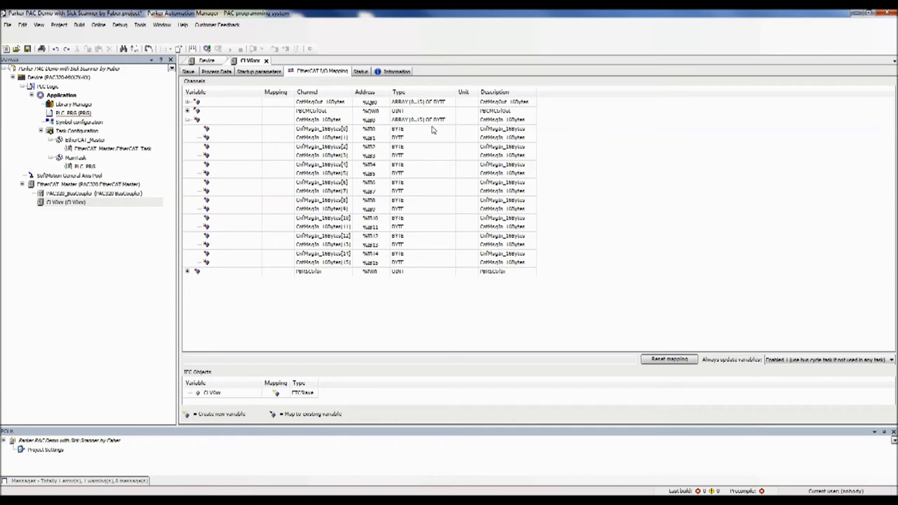
pyautogui.moveTo(390, 121)
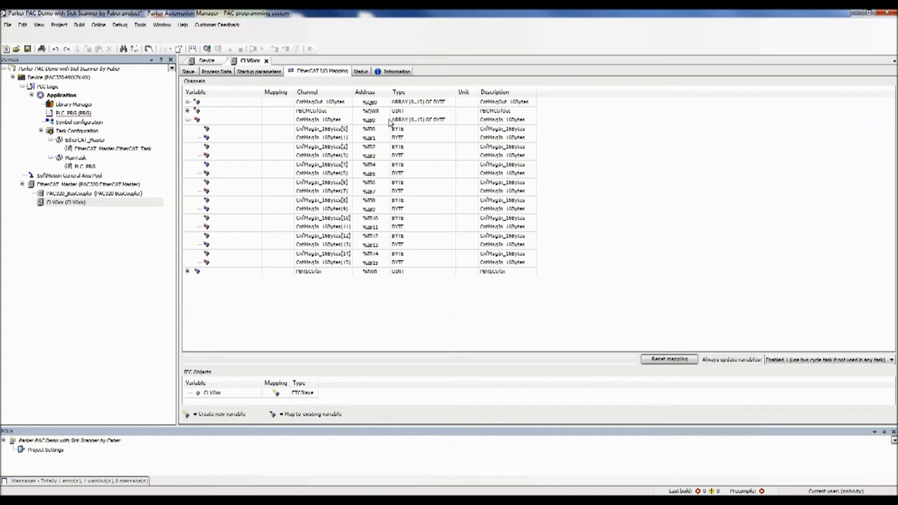
pyautogui.moveTo(232, 122)
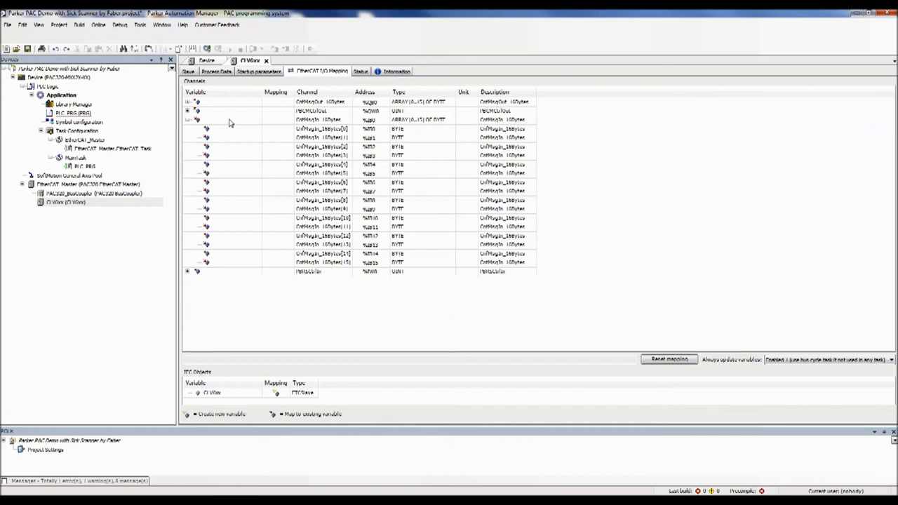
# Name the 16-byte input channel's variable 'message' and check the Always update variables setting
pyautogui.click(232, 119)
pyautogui.write('message')
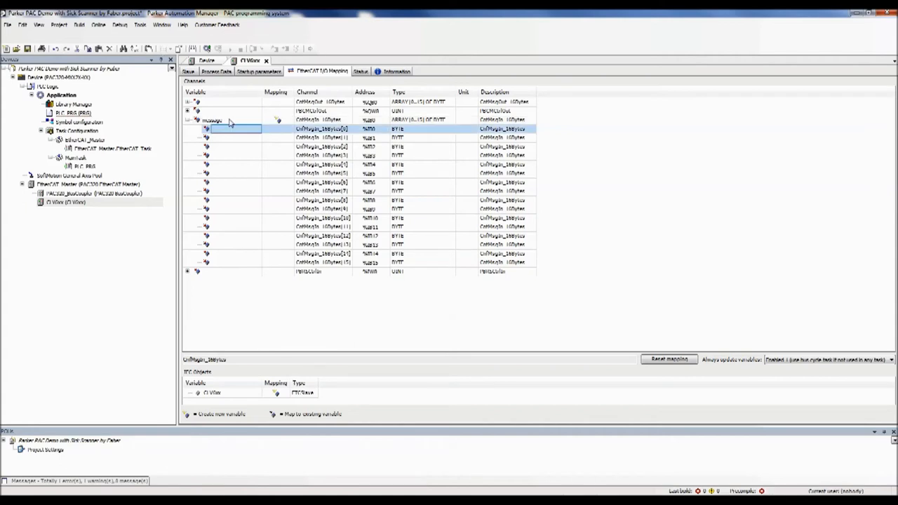
pyautogui.click(889, 359)
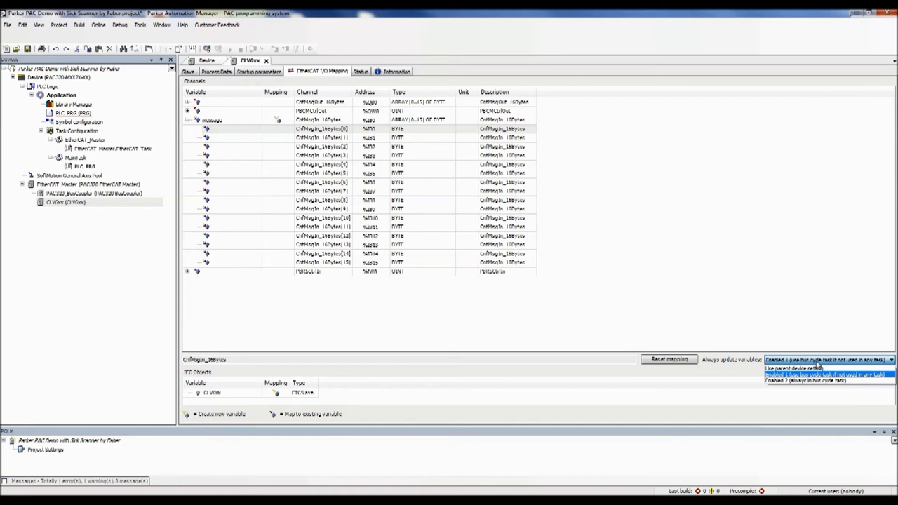
pyautogui.click(828, 360)
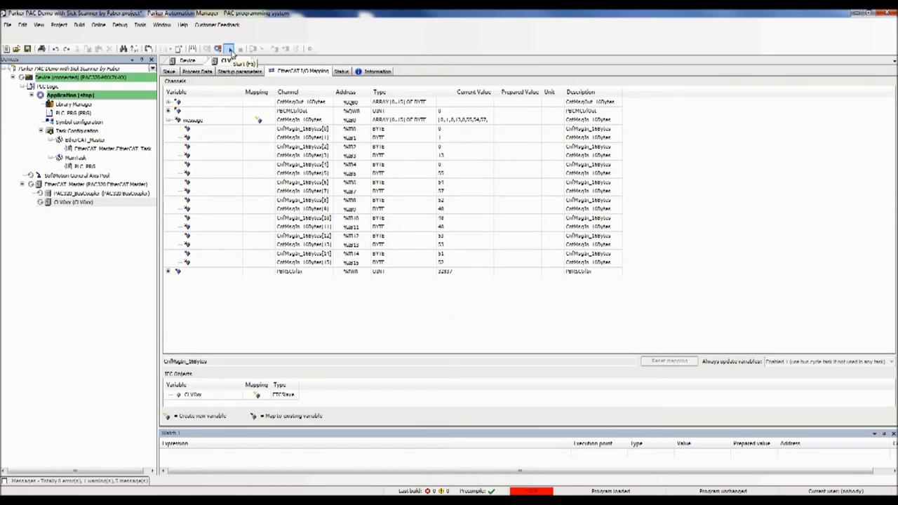
# Run the PLC application to view live scanner bytes, then log out offline
pyautogui.click(229, 48)
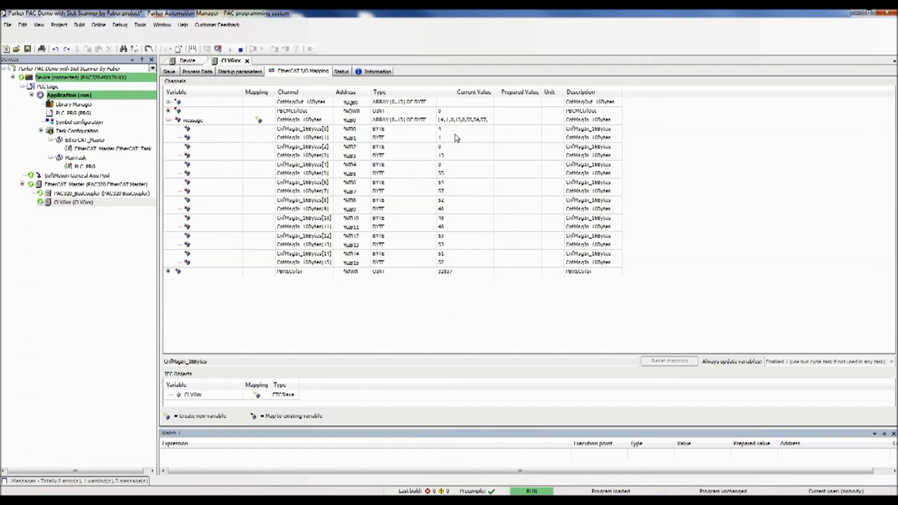
pyautogui.moveTo(451, 131)
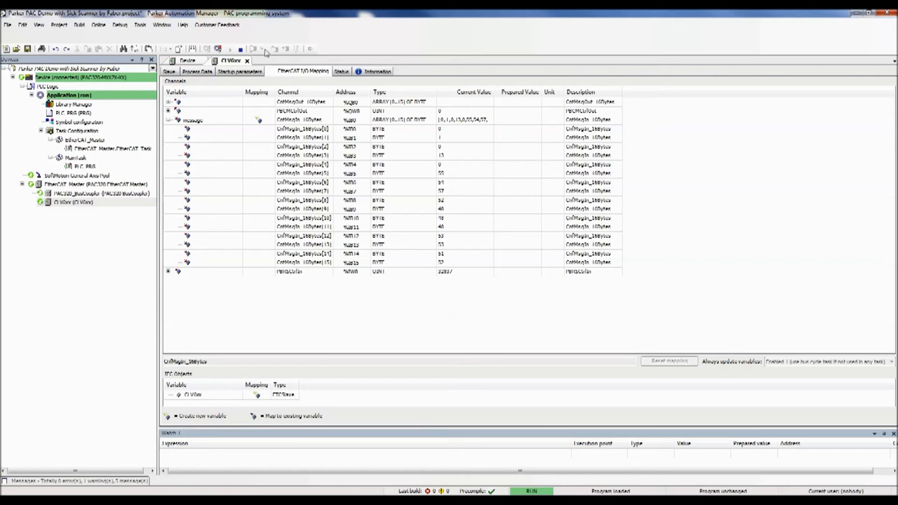
pyautogui.click(217, 48)
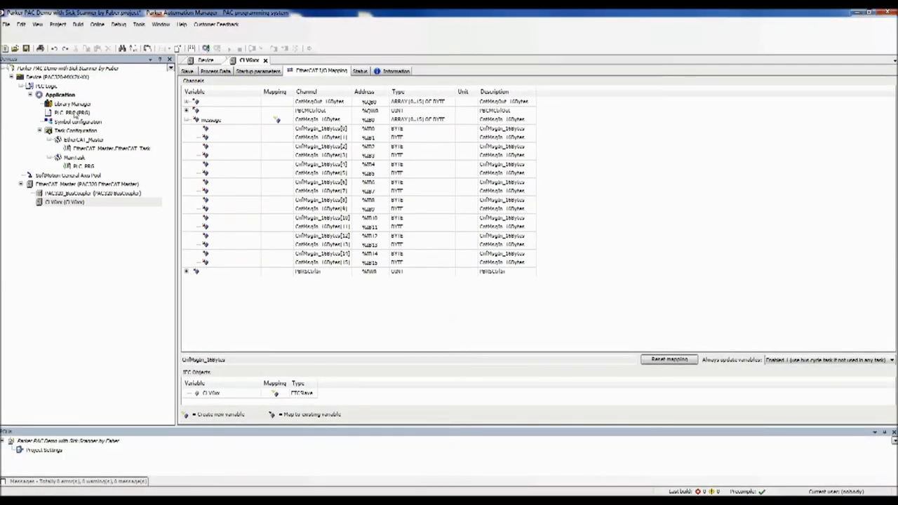
# Open PLC_PRG and scroll through its CASE loop converting message bytes to a string
pyautogui.doubleClick(72, 112)
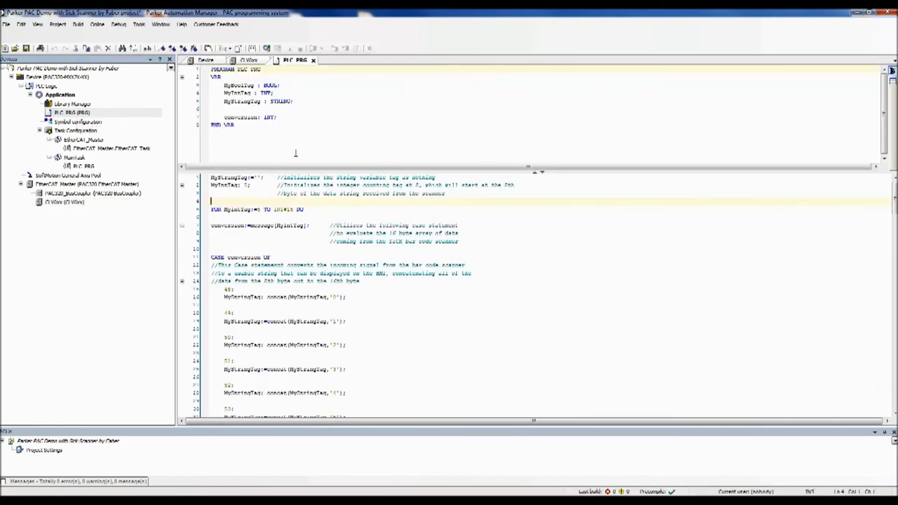
pyautogui.moveTo(297, 387)
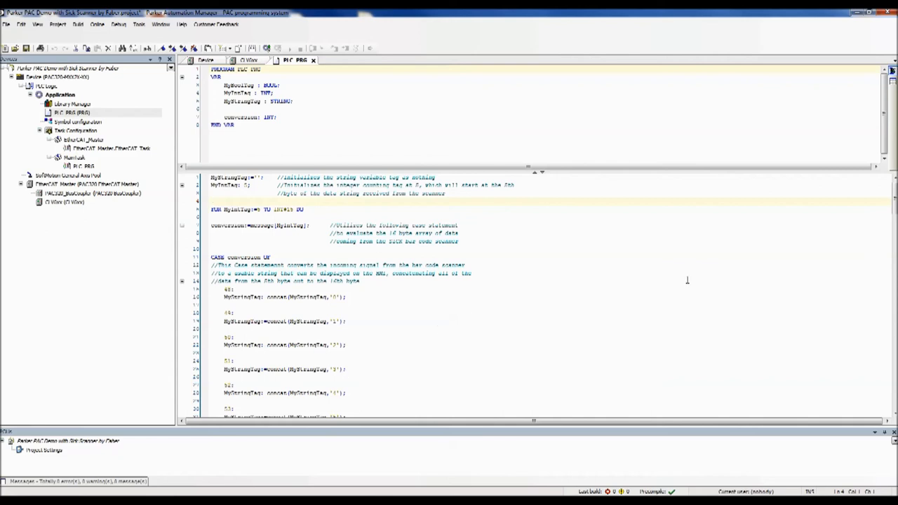
pyautogui.scroll(-3)
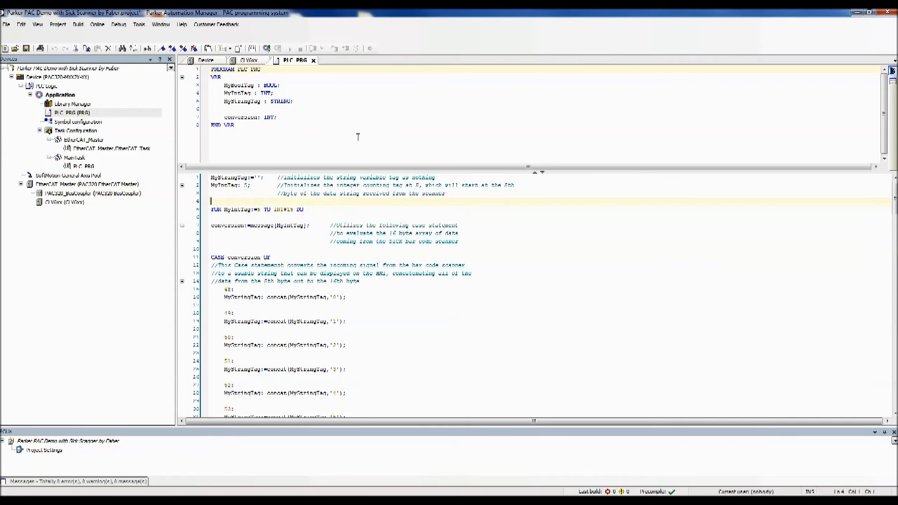
pyautogui.moveTo(332, 137)
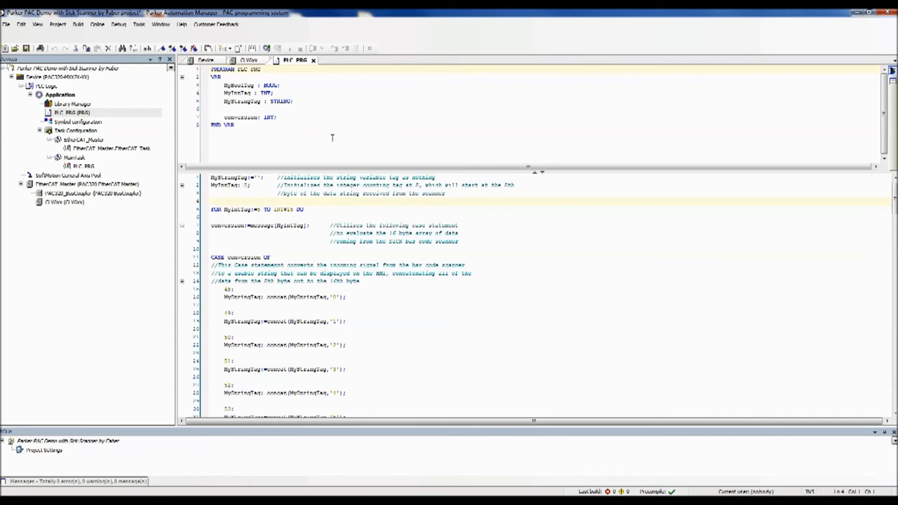
pyautogui.moveTo(319, 143)
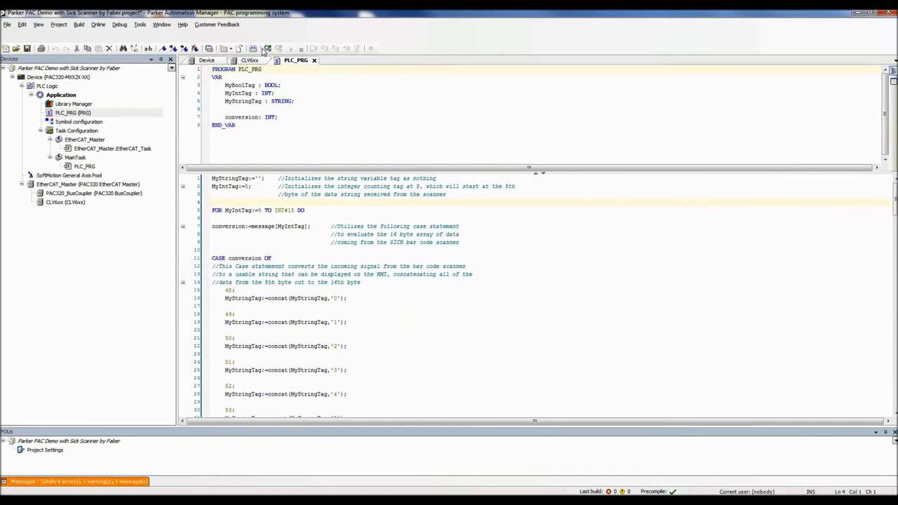
# In Symbol configuration, expand IoConfig_Globals_Mapping and PLC_PRG and tick MyIntTag
pyautogui.doubleClick(78, 121)
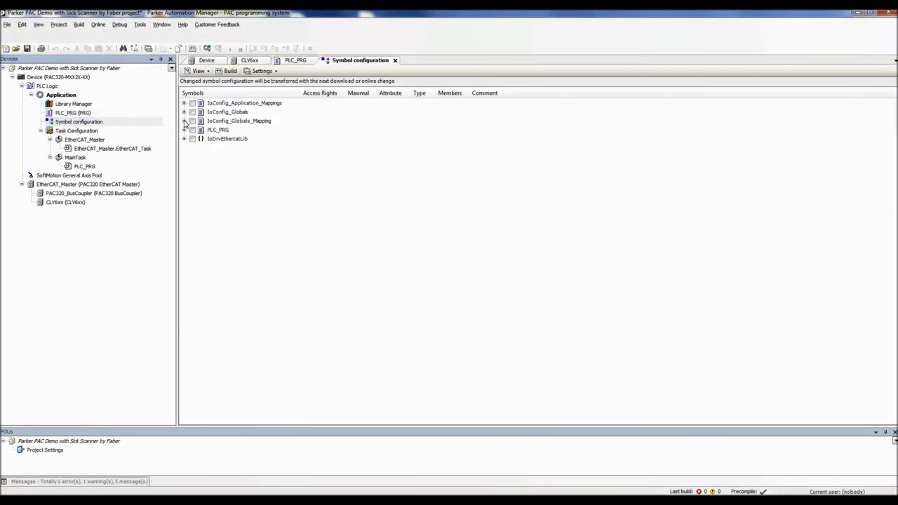
pyautogui.click(184, 121)
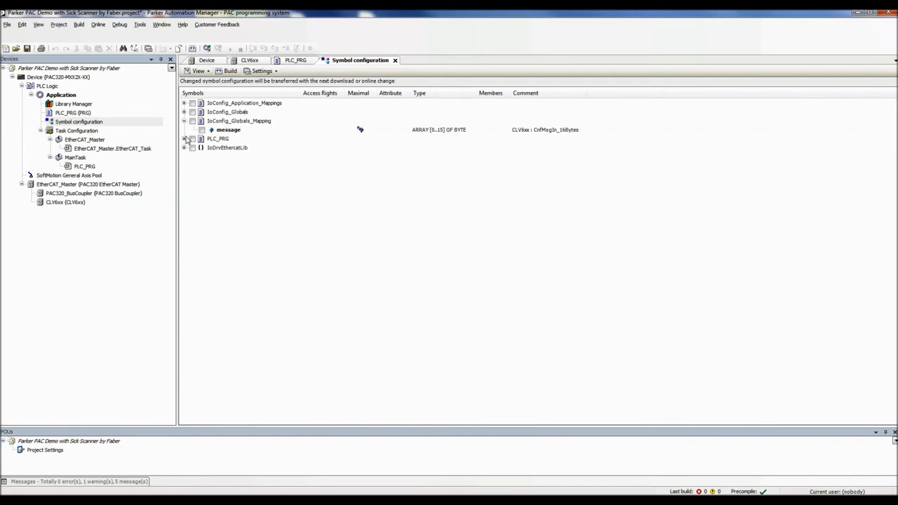
pyautogui.click(185, 138)
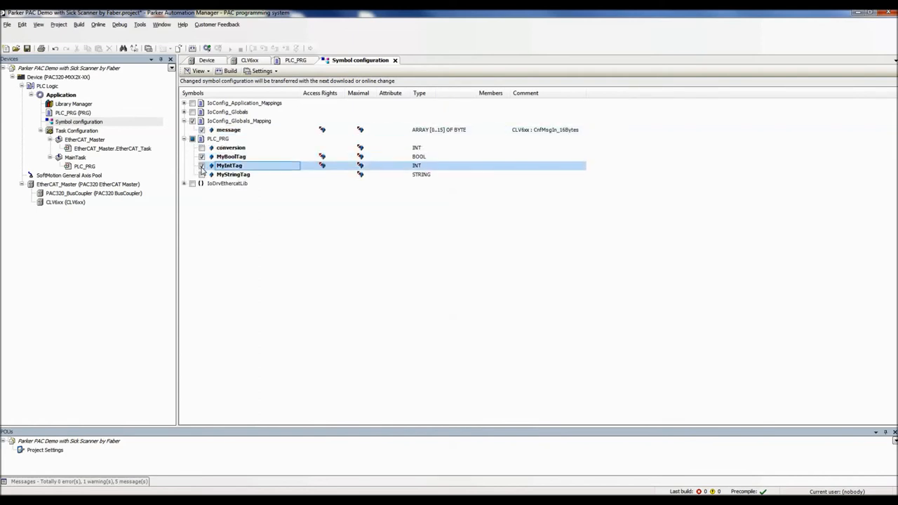
pyautogui.click(234, 174)
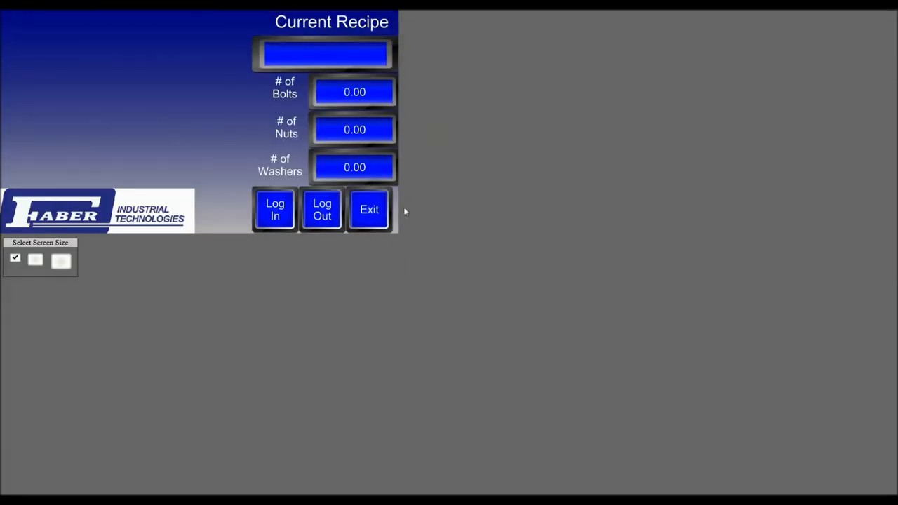
# Exit the HMI runtime and open the Main 'Current Recipe' panel in the editor
pyautogui.click(369, 209)
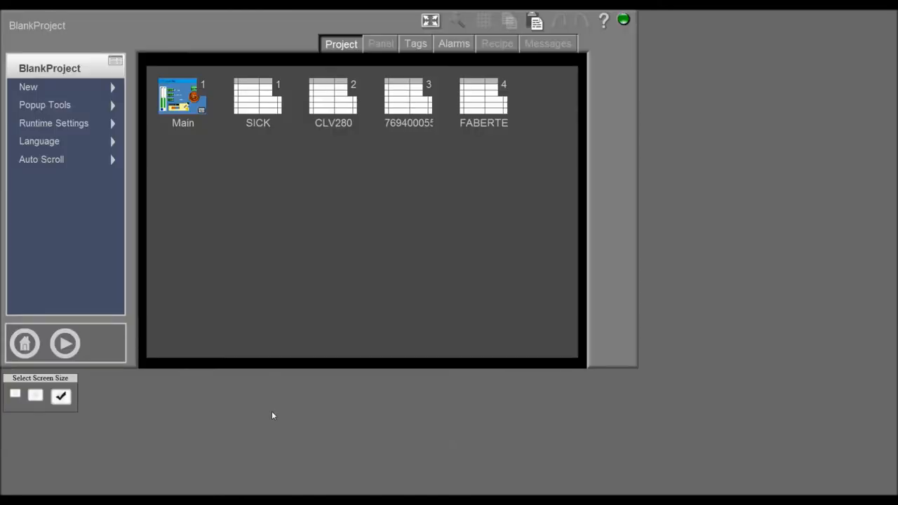
pyautogui.rightClick(182, 96)
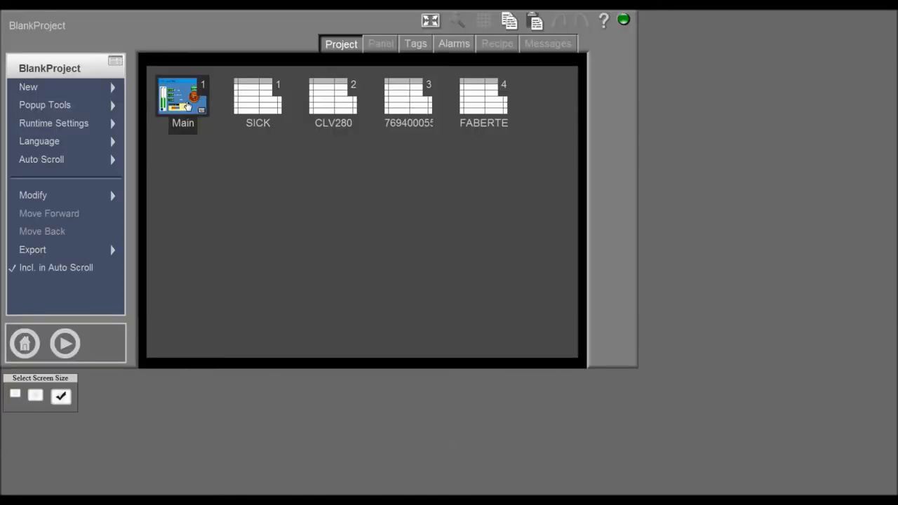
pyautogui.doubleClick(183, 95)
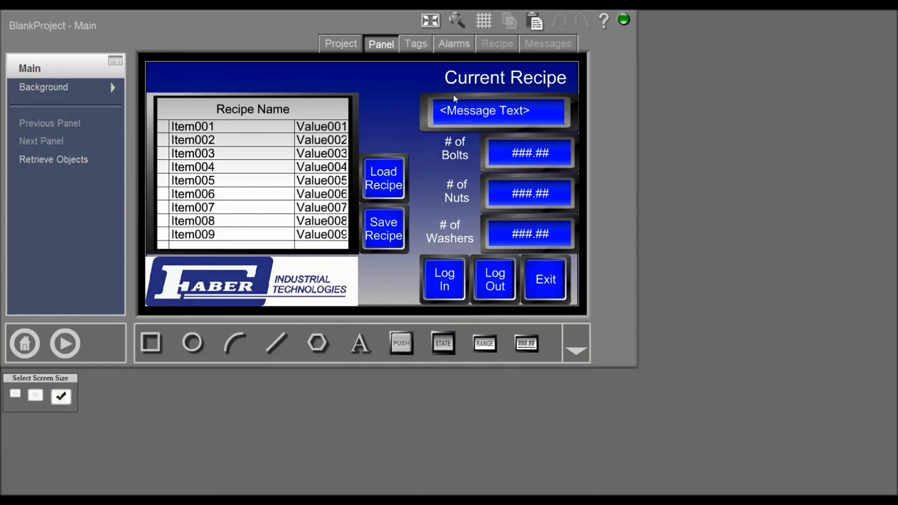
pyautogui.moveTo(511, 139)
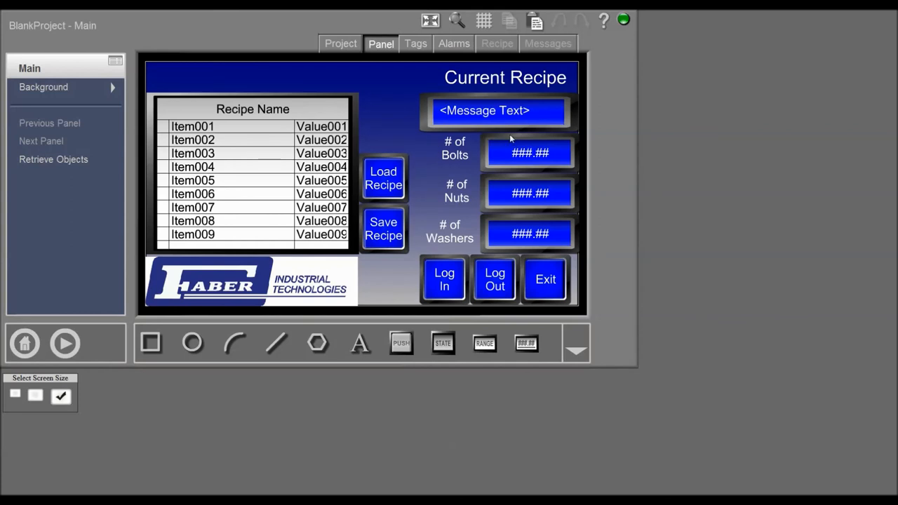
pyautogui.moveTo(503, 163)
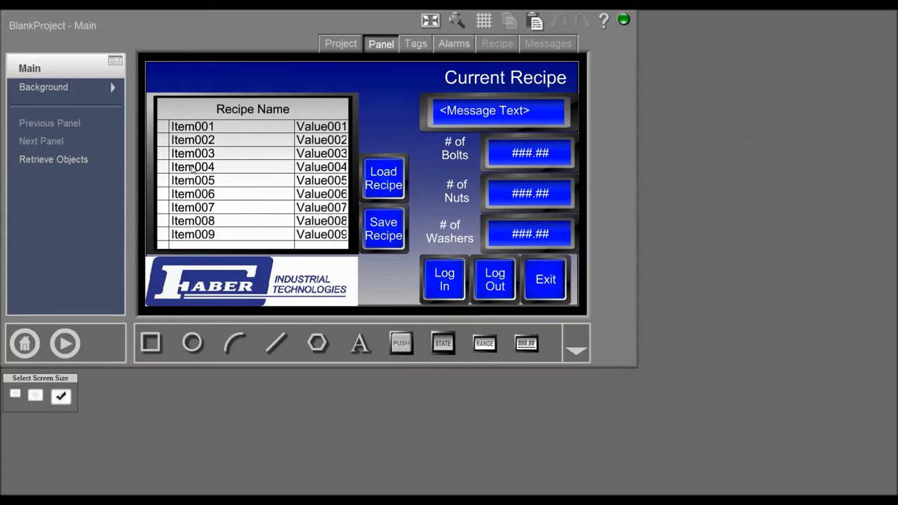
pyautogui.moveTo(371, 163)
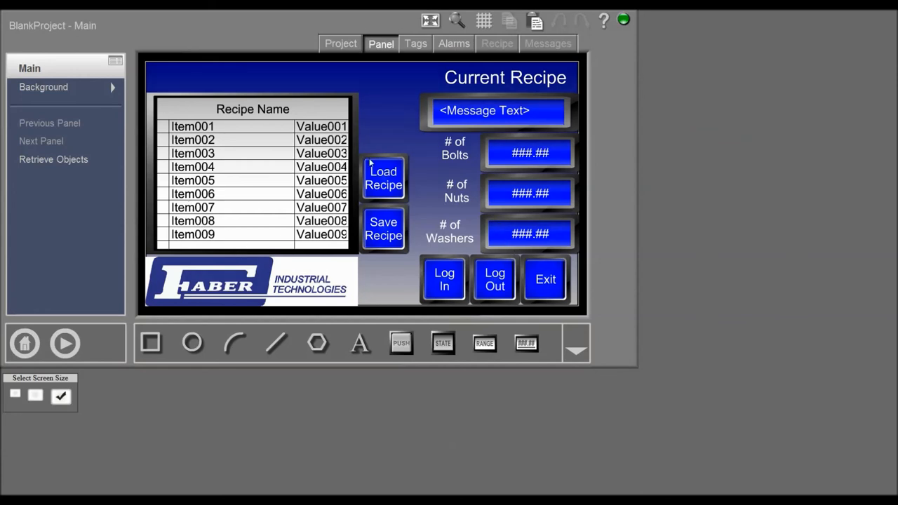
pyautogui.moveTo(381, 184)
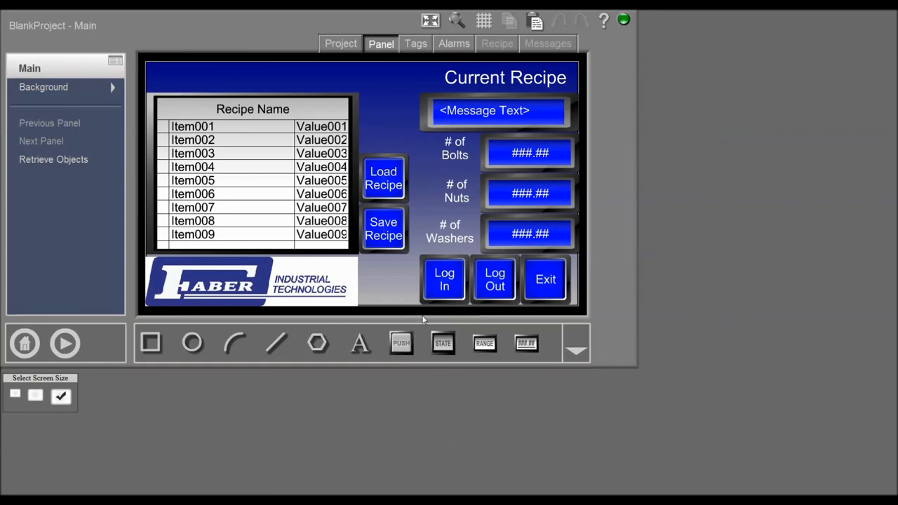
# Review the SICK recipe's bolt, nut and washer values and scroll through the tag list
pyautogui.click(497, 43)
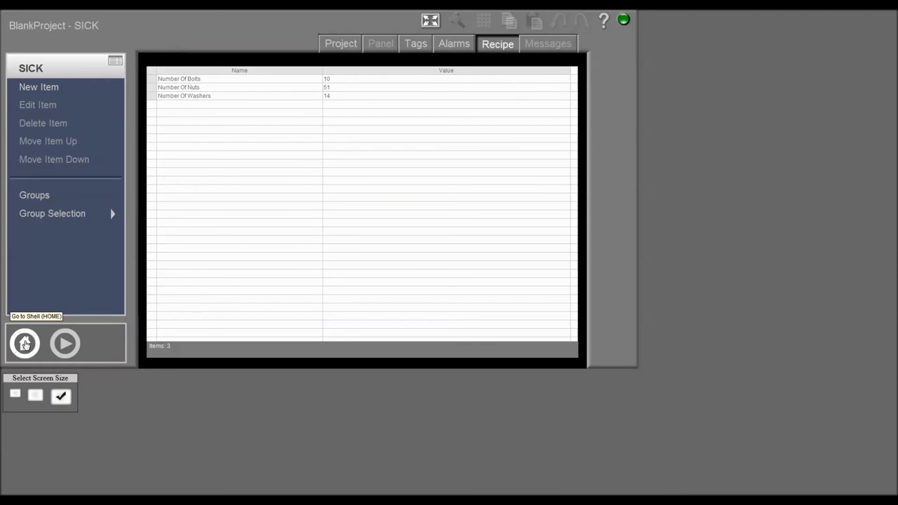
pyautogui.moveTo(36, 337)
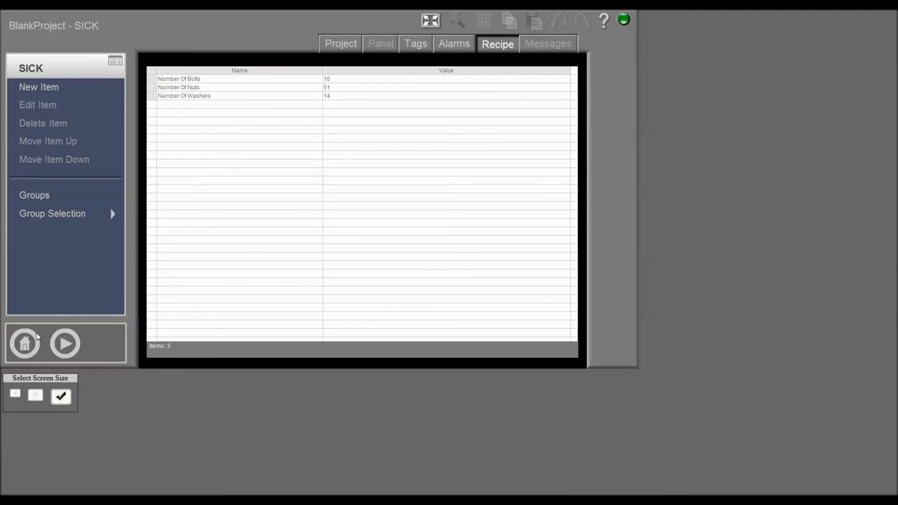
pyautogui.click(416, 43)
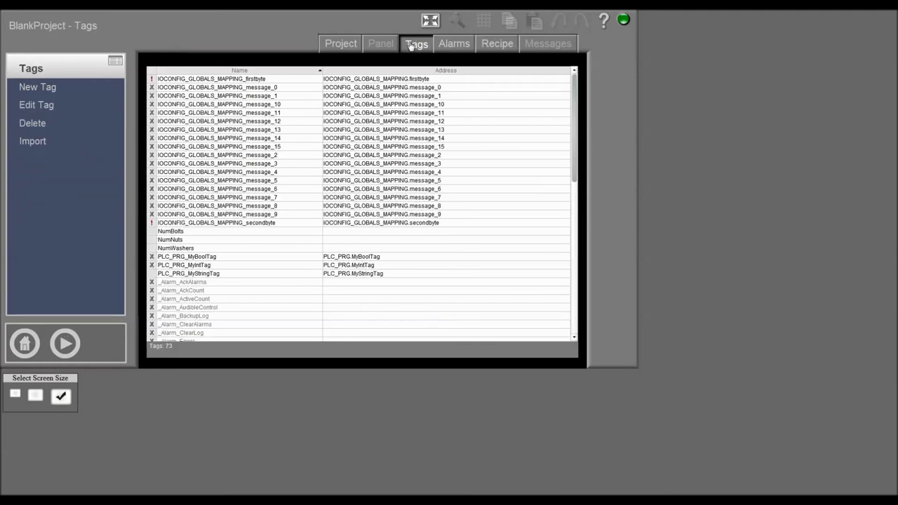
pyautogui.scroll(-3)
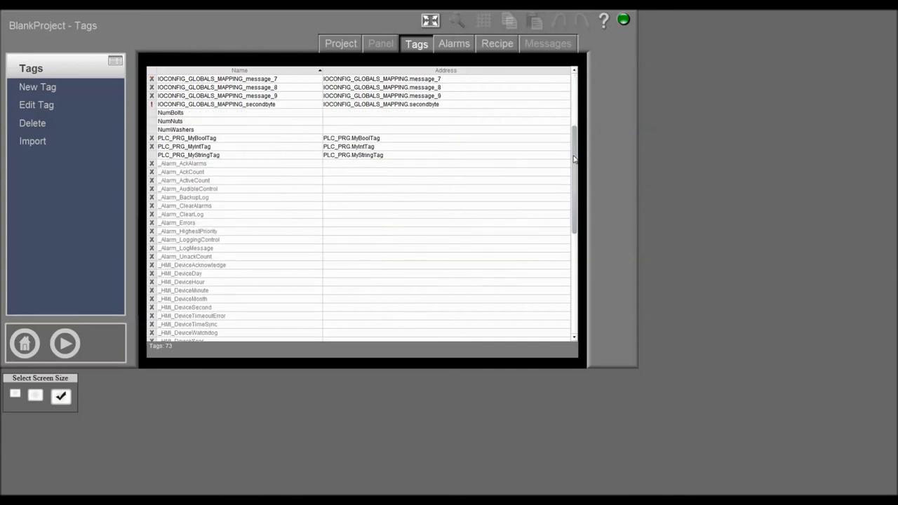
pyautogui.scroll(3)
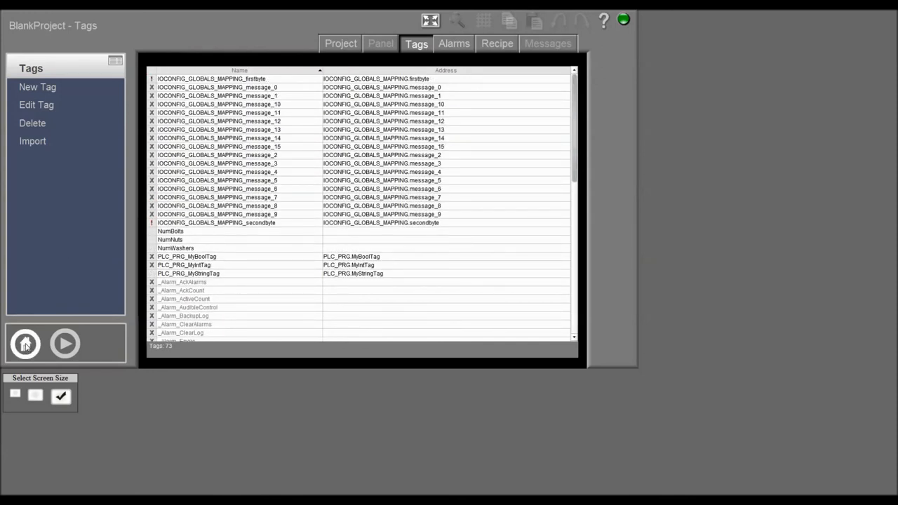
# From the home screen, log in with a full download of the application to the PLC
pyautogui.click(26, 343)
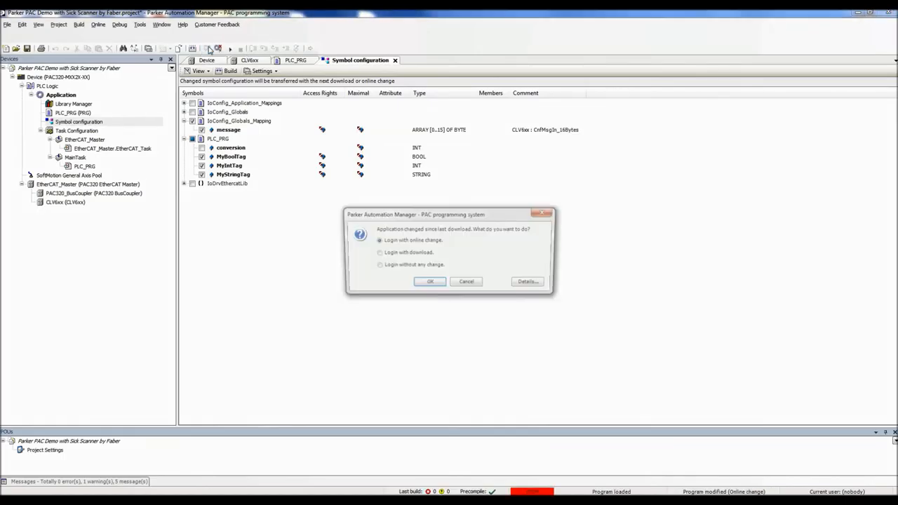
pyautogui.click(376, 252)
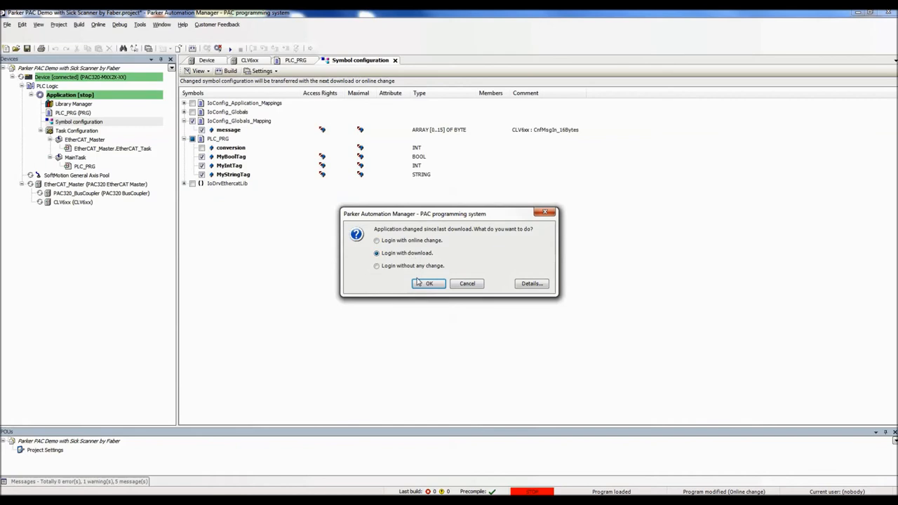
pyautogui.click(429, 284)
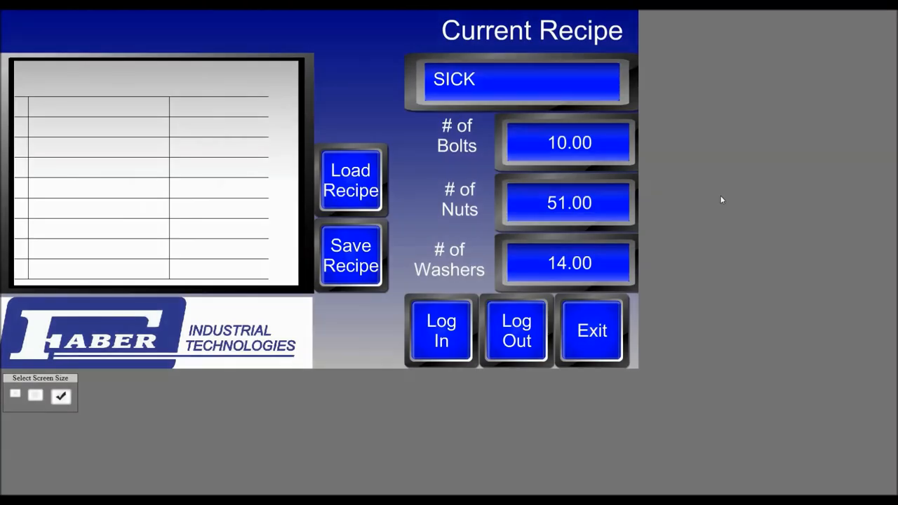
pyautogui.moveTo(705, 208)
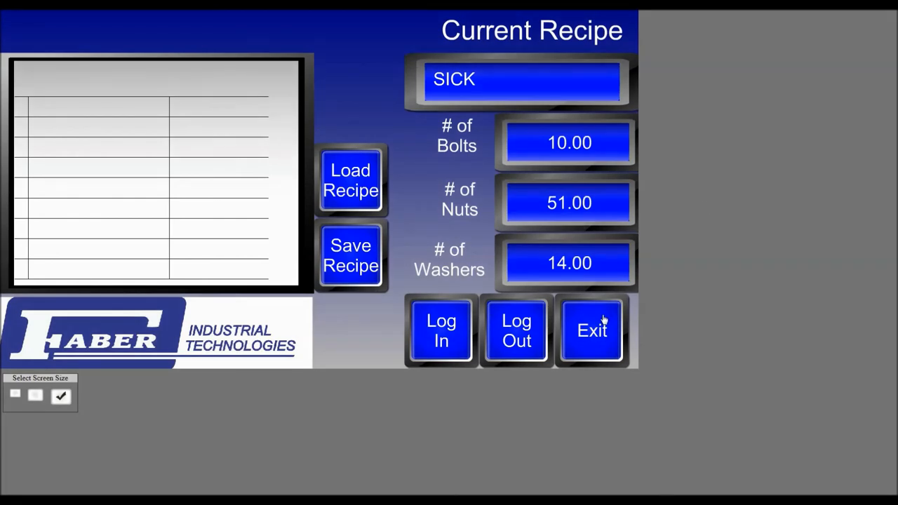
# Scan the CLV280 barcode so Current Recipe shows 900 bolts, 752 nuts, 1 washer
pyautogui.click(351, 180)
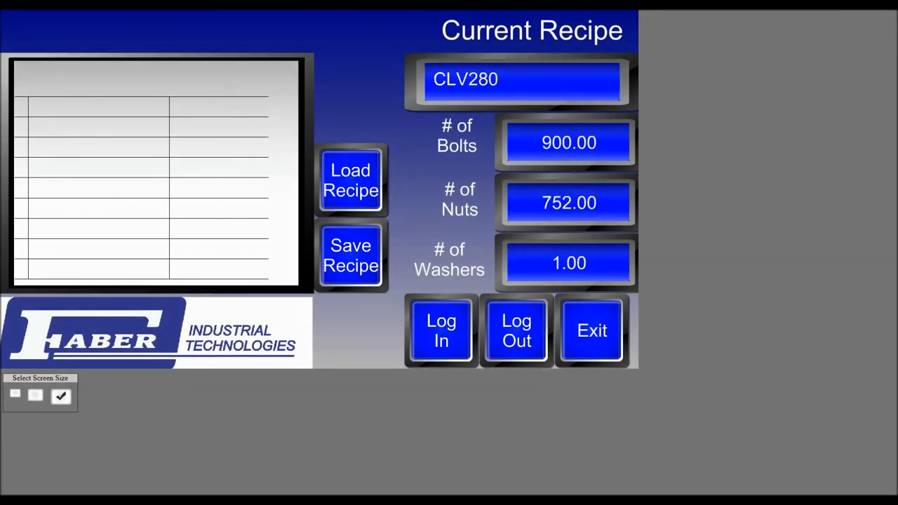